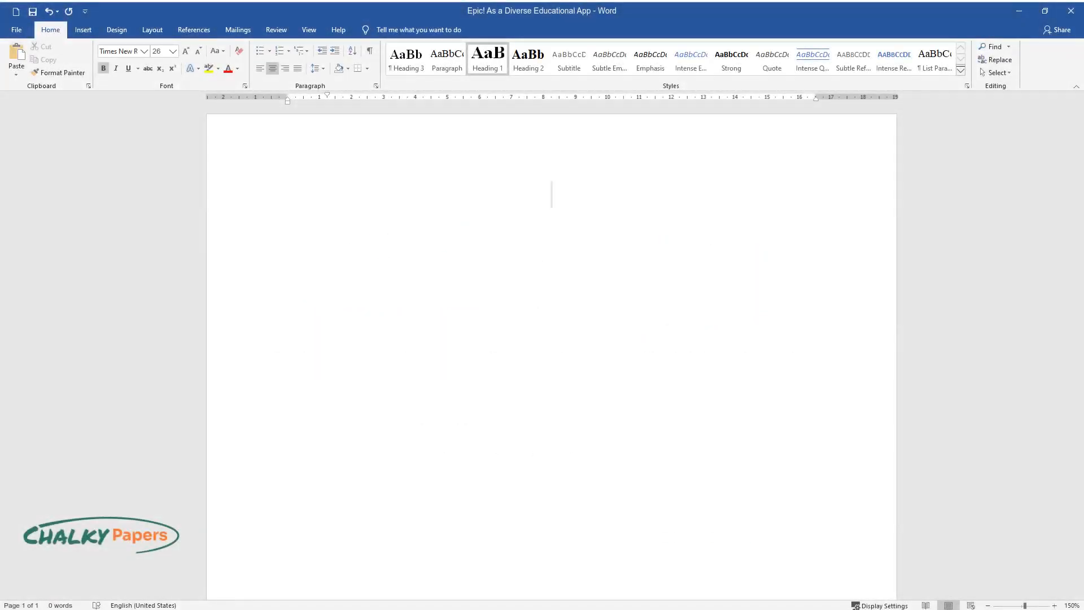
type("Epic! As")
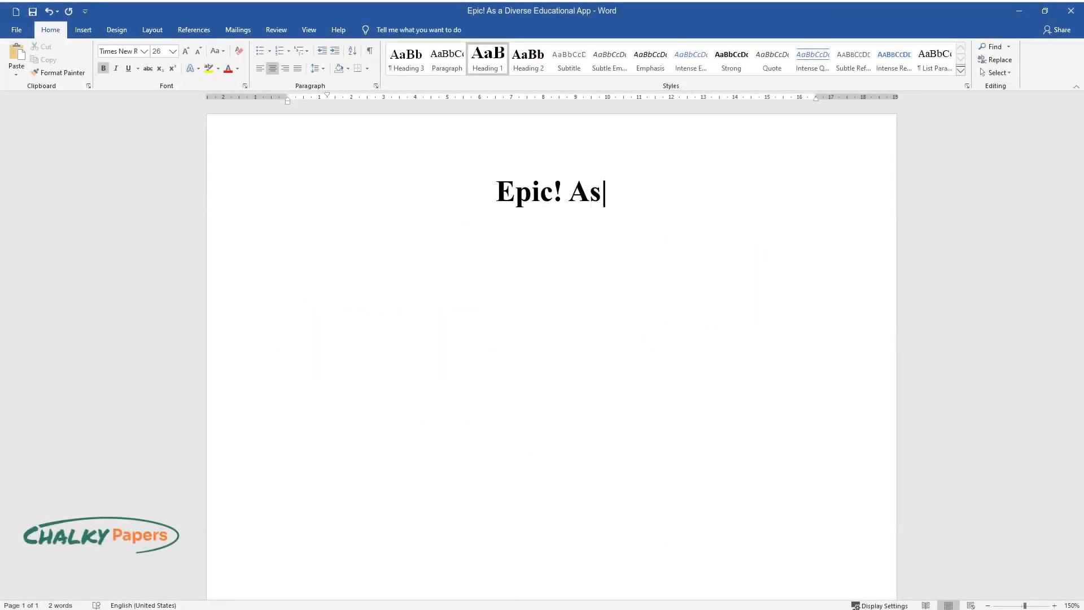
type("a Diverse Educational App")
type("Introduction")
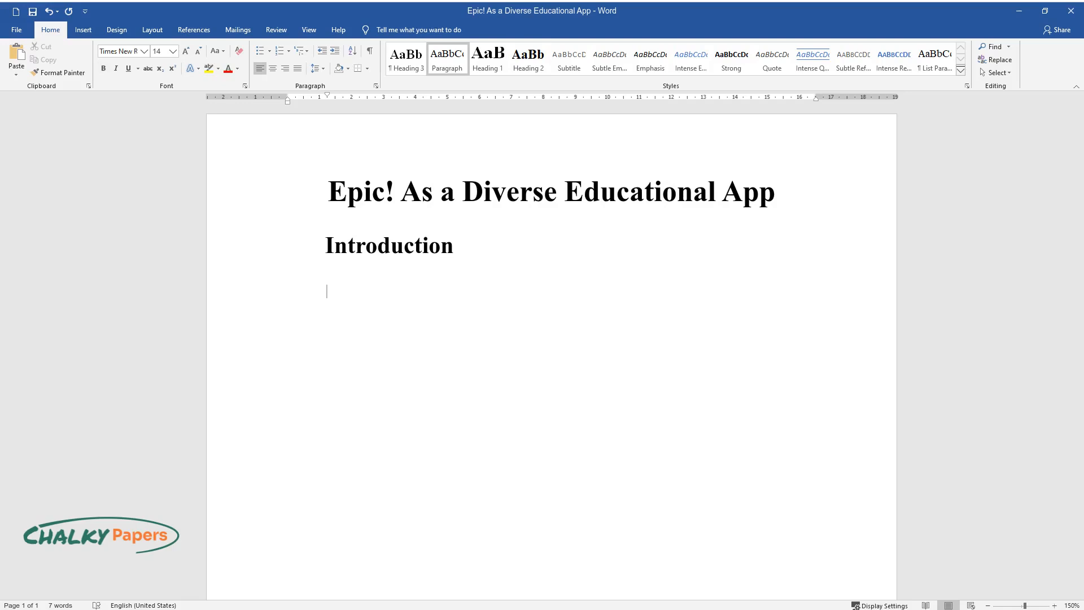
type("Children have too many interact")
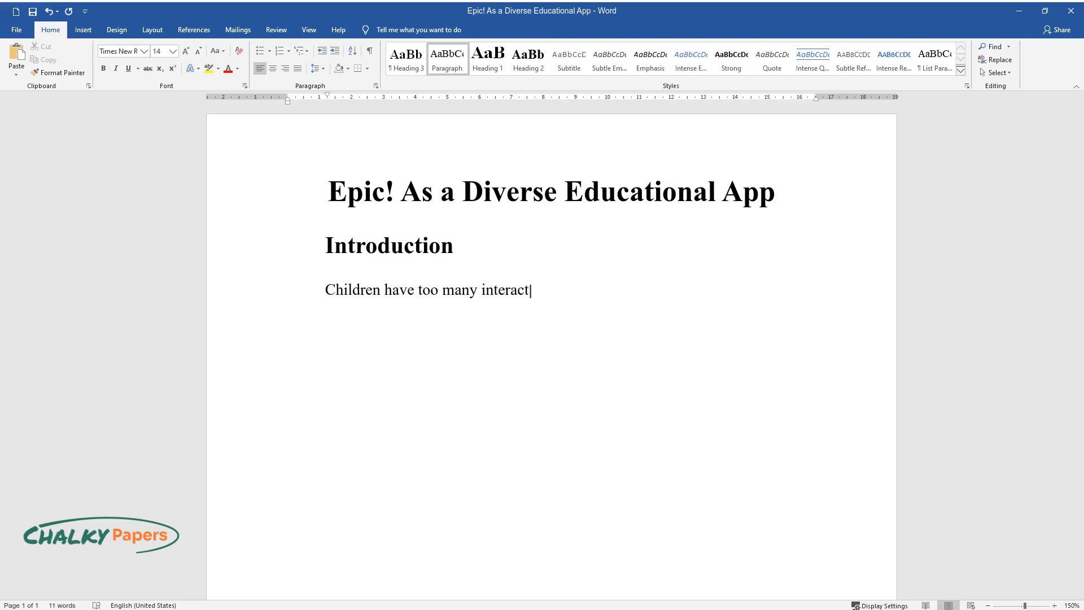
type("ive devices, electronic toys, phones, and")
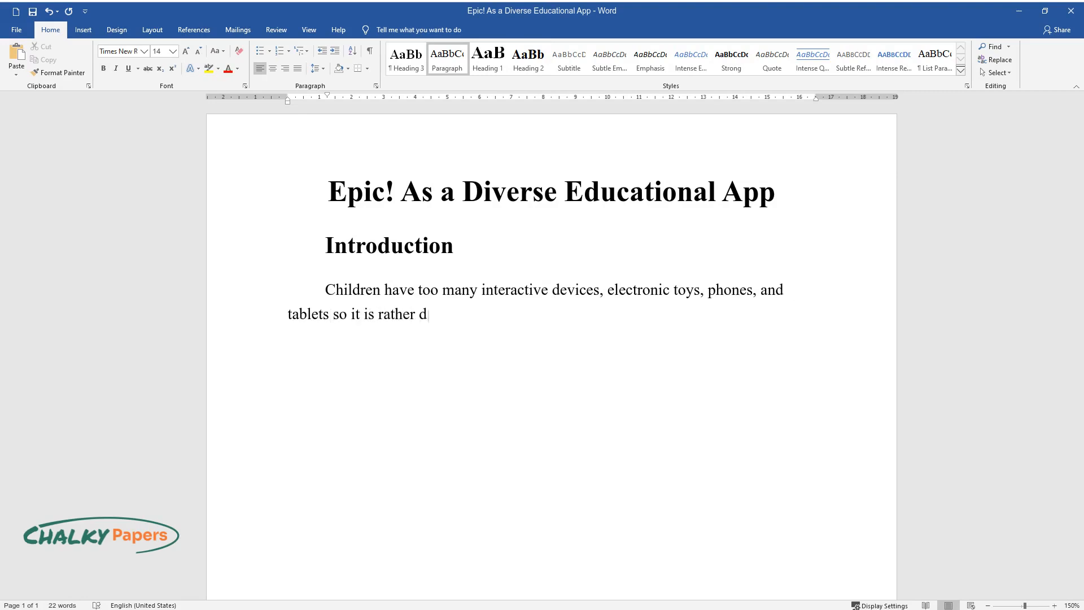
type("ifficult to make ordinary reading fun and engaging. This fac")
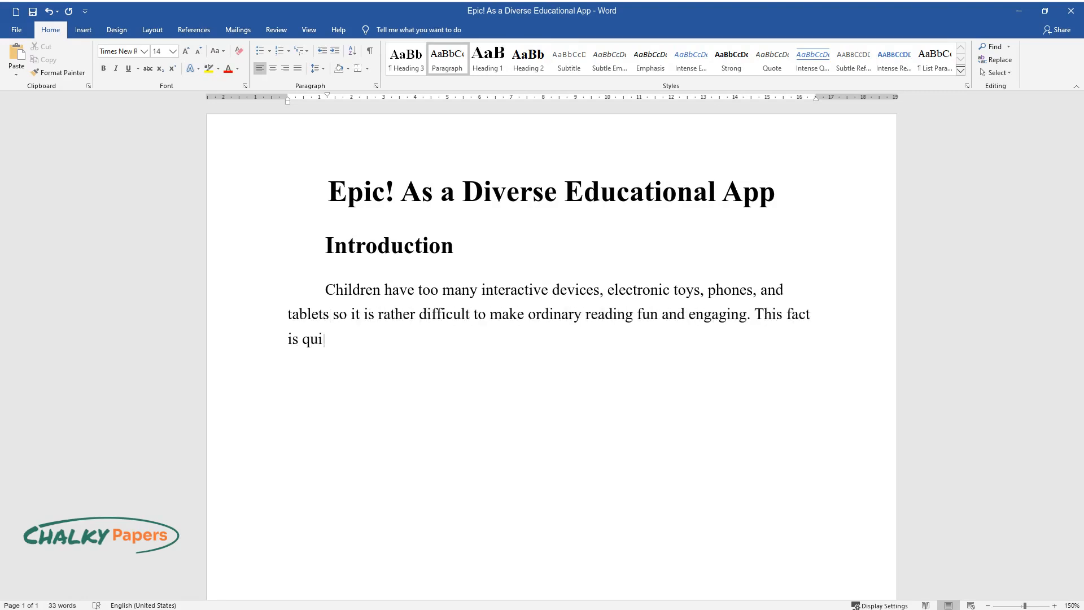
type("te unfortunate because no amount of video games and cartoons can be")
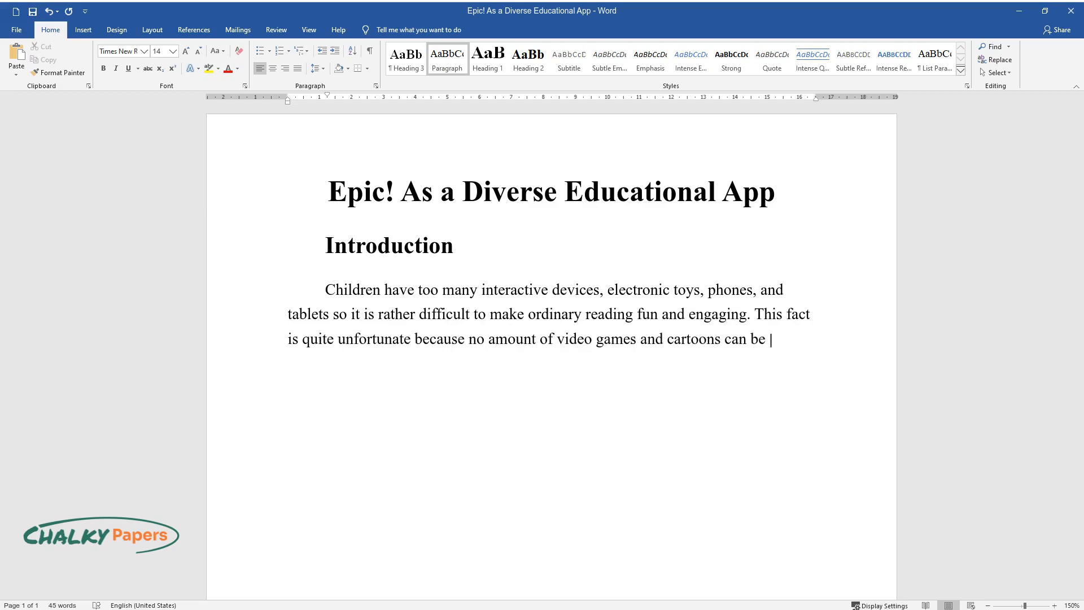
type("as effective and helpful for the c")
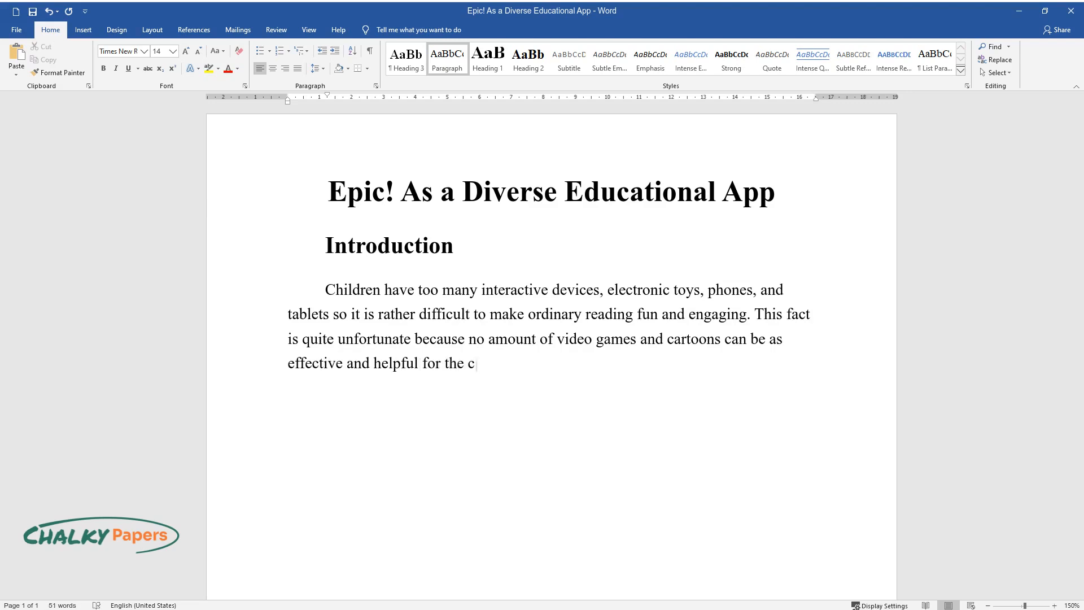
type("ognitive development of a child as")
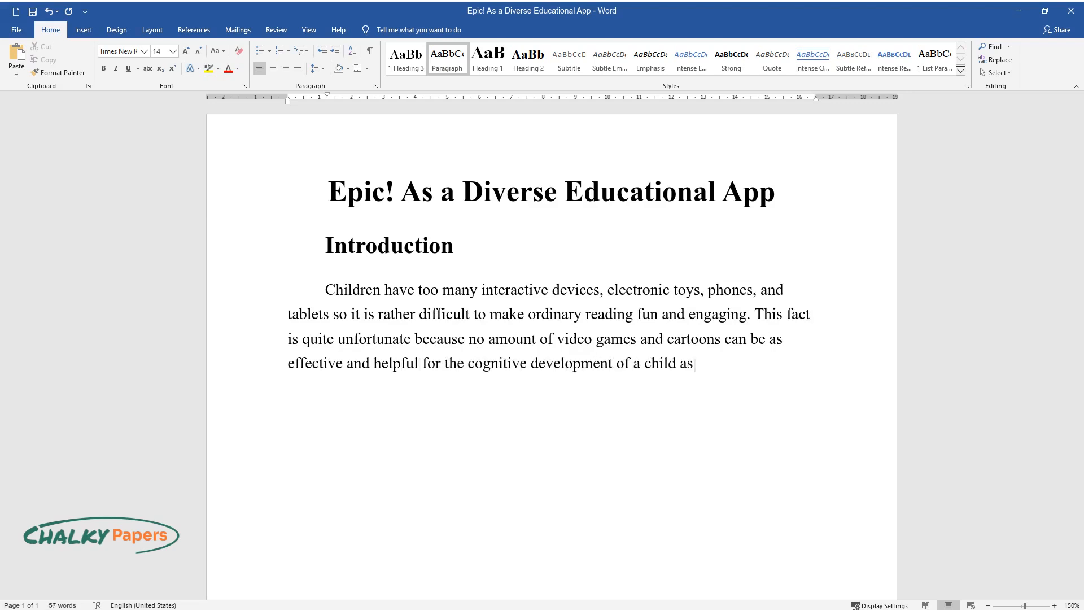
type("a well-written book.")
type("What Attracts Kids")
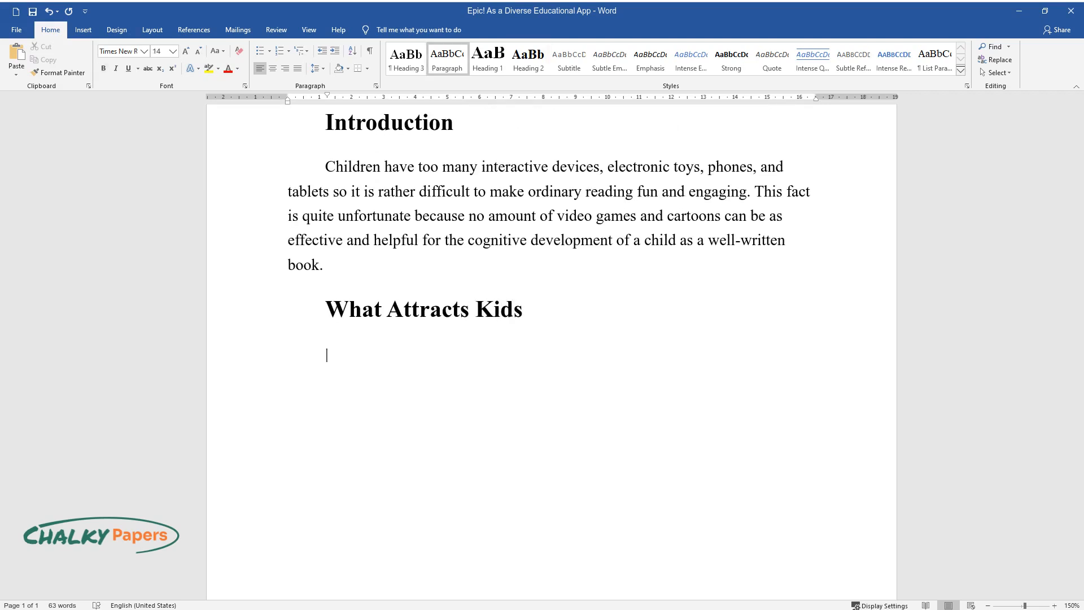
type("Everyone kno")
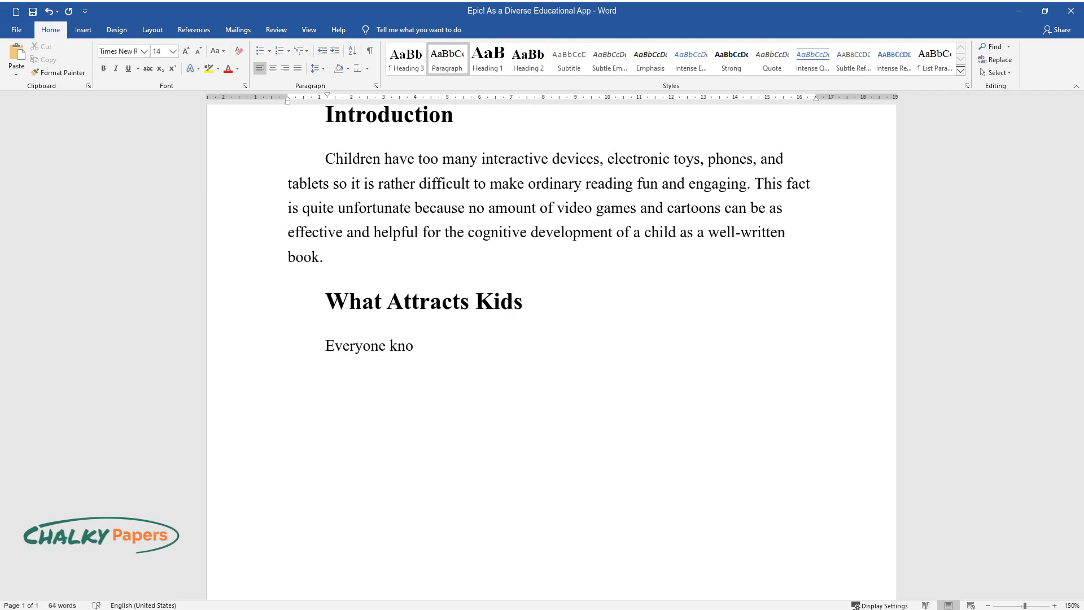
type("ws that some kids are born bookworm")
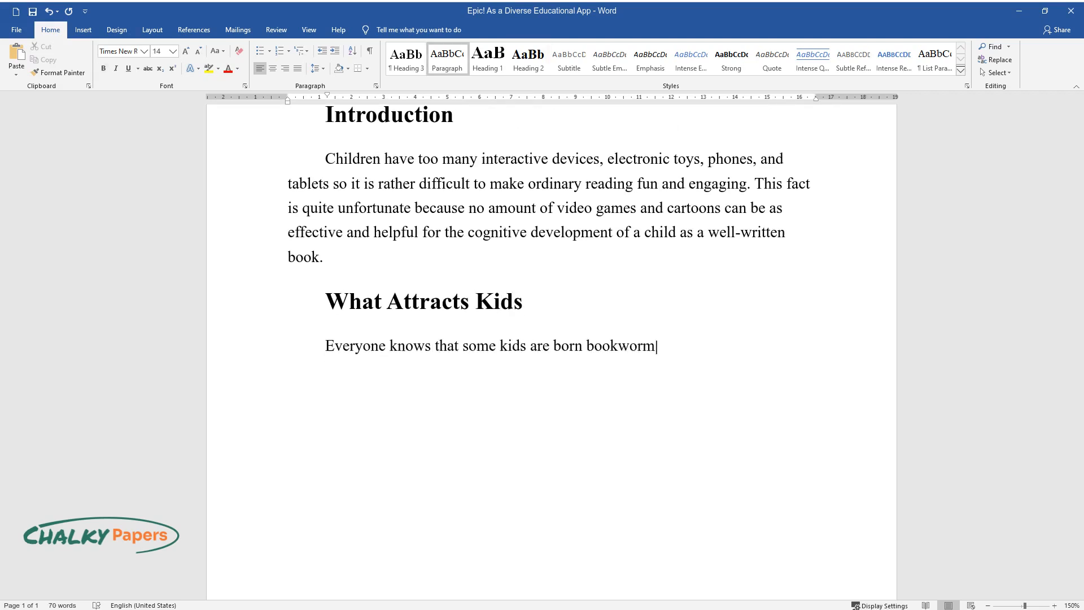
type("s, and others – need a boost. With")
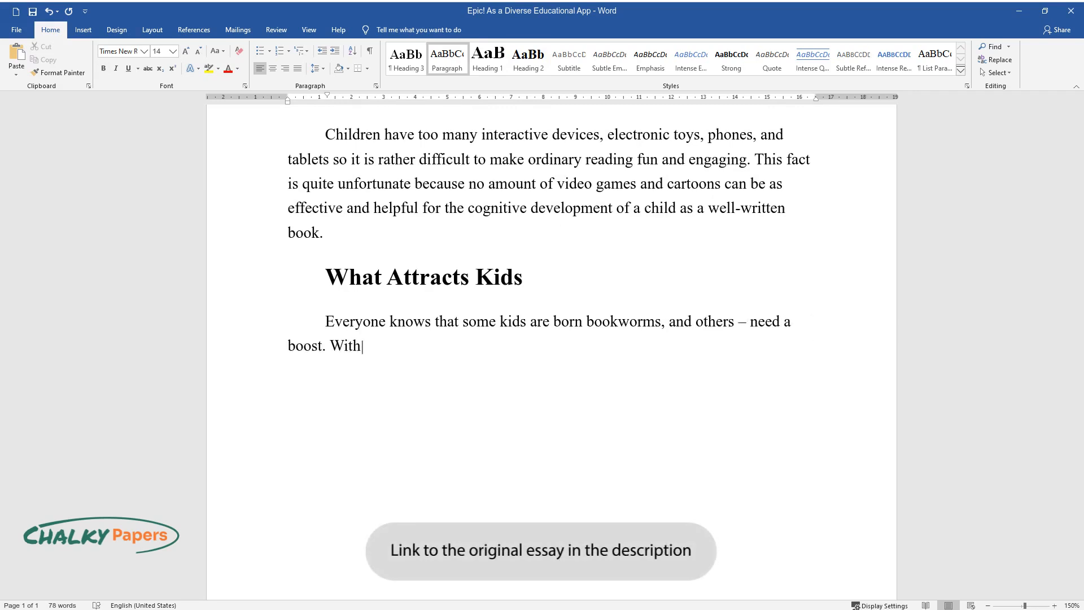
type("tens of thousands of popular best")
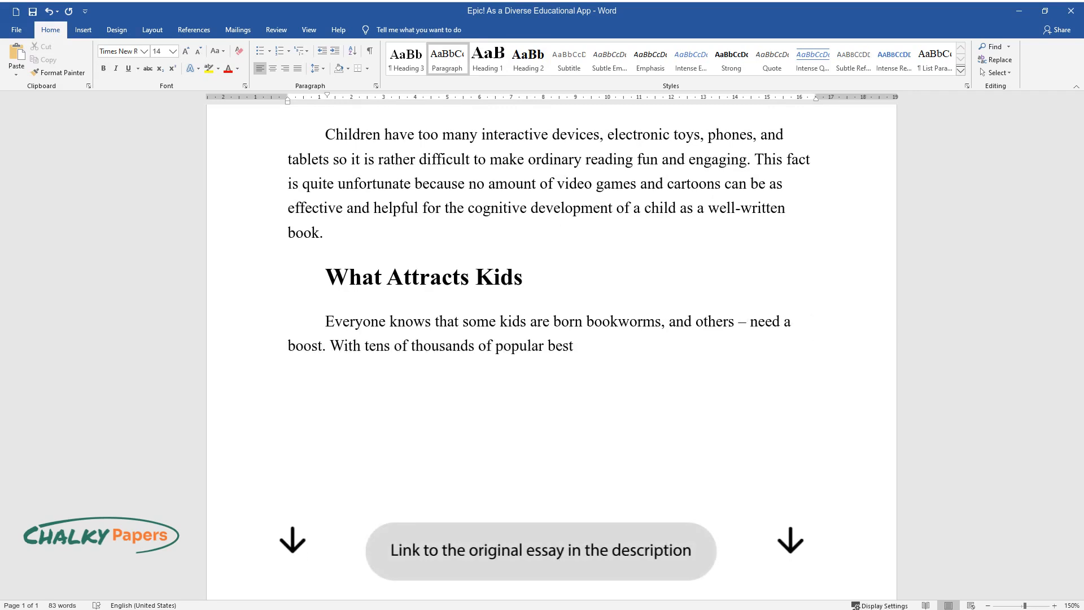
type("-selling books plus fun audiobooks")
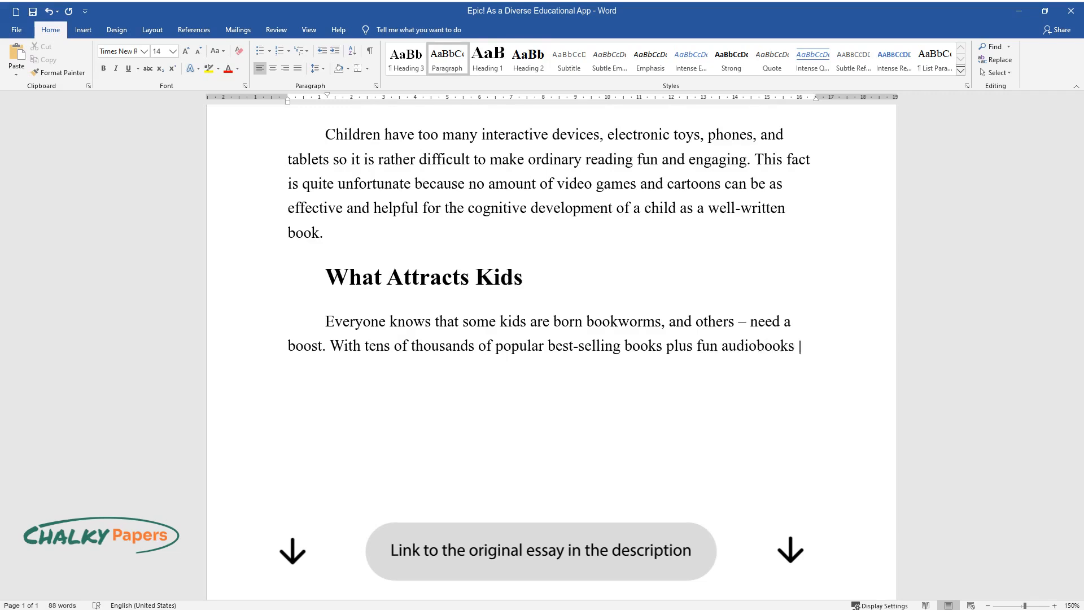
type("and videos Epic fuels curiosity an")
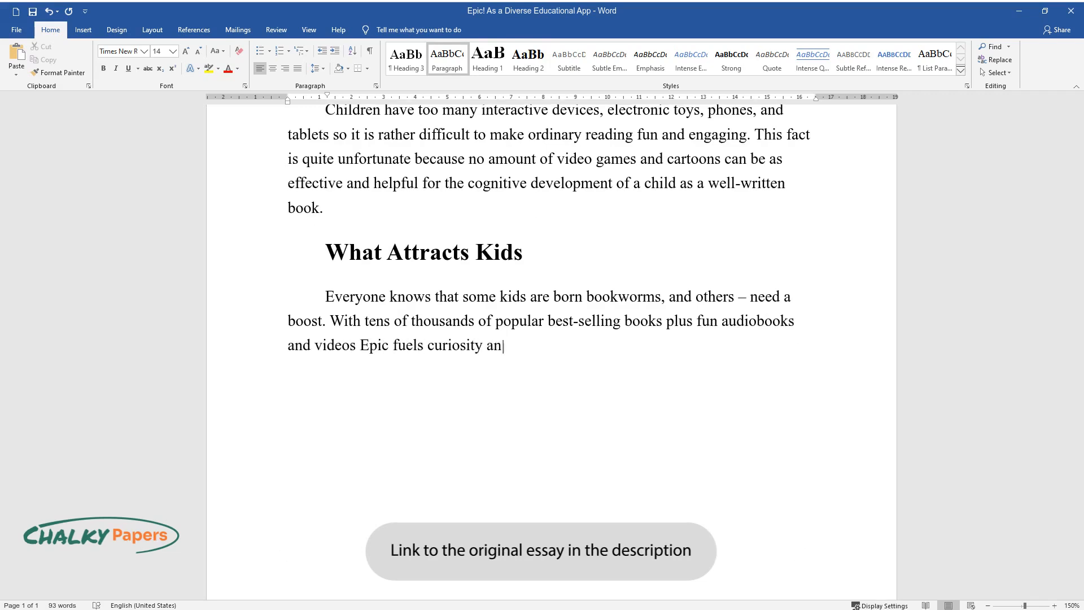
type("d unlocks kids' potential at any level. They can")
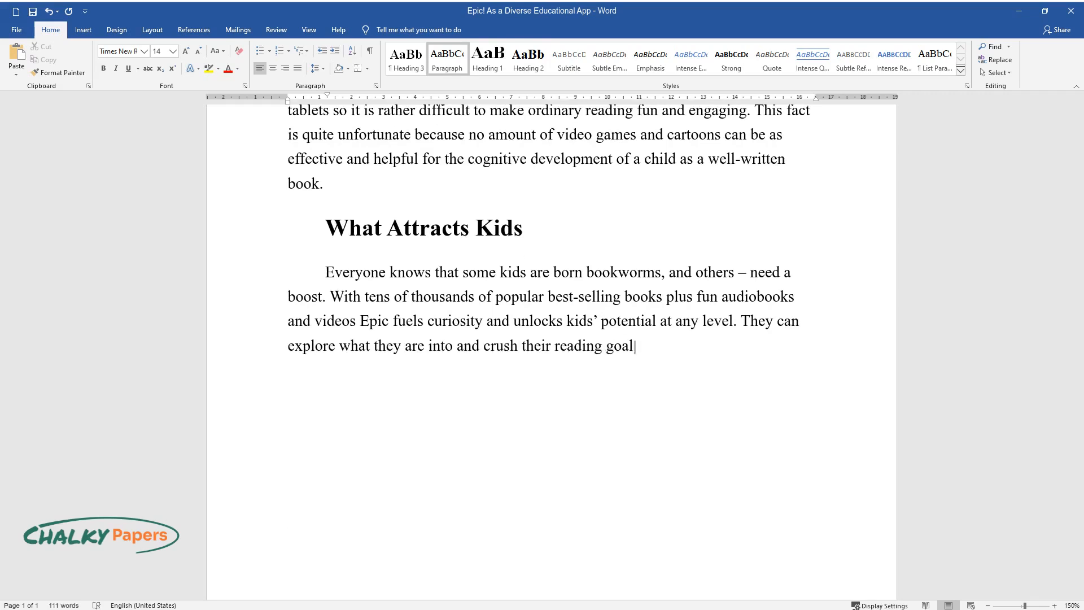
type("s anytime anywhere so children do")
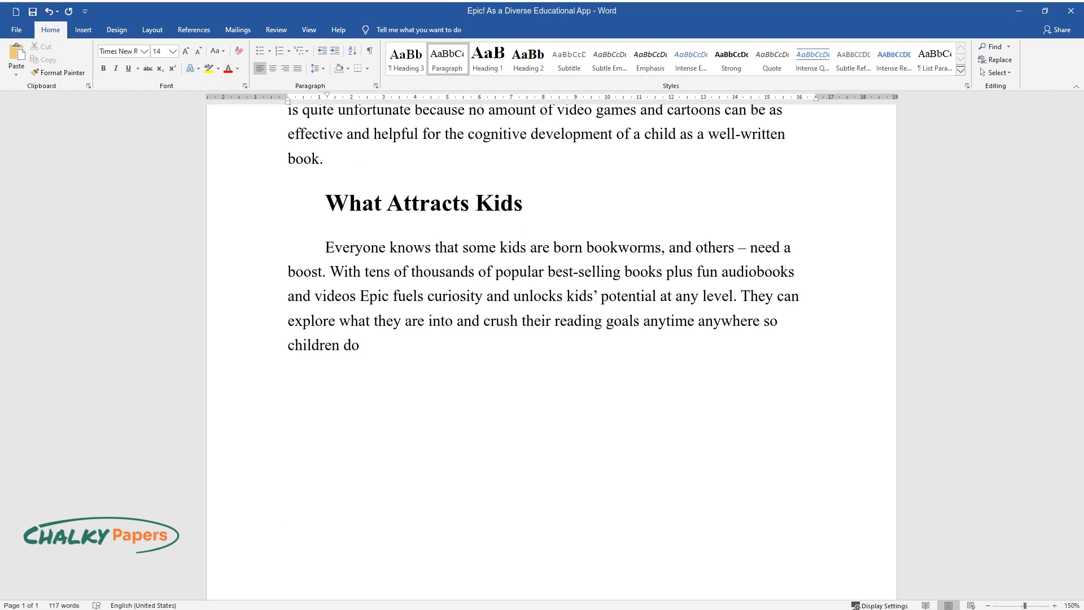
type("not have to be forced to read if they can read what they like.")
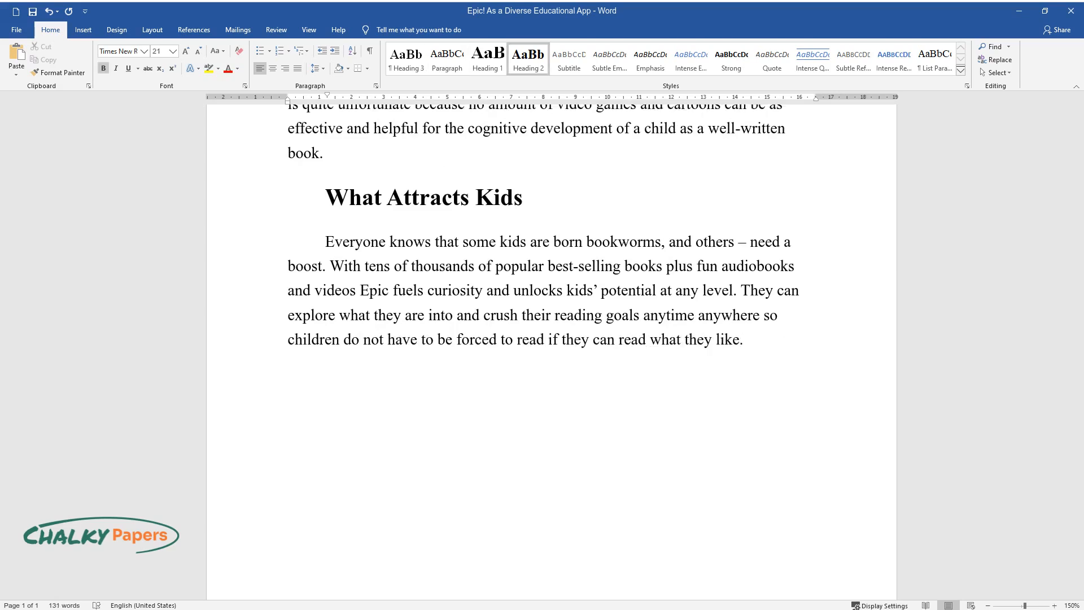
type("How to Get Started")
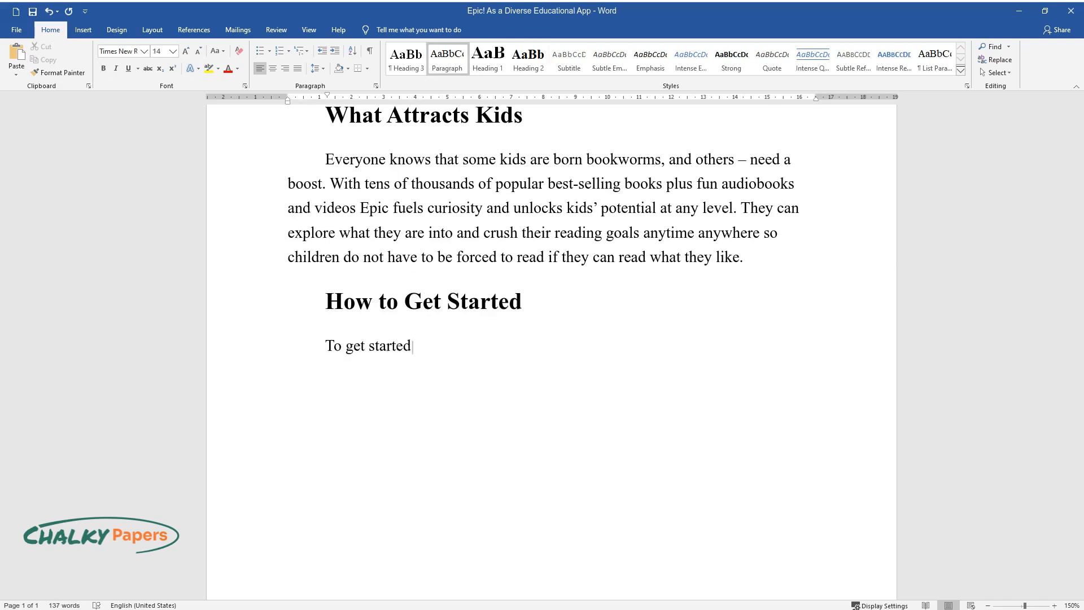
type(", parents have to understand ho")
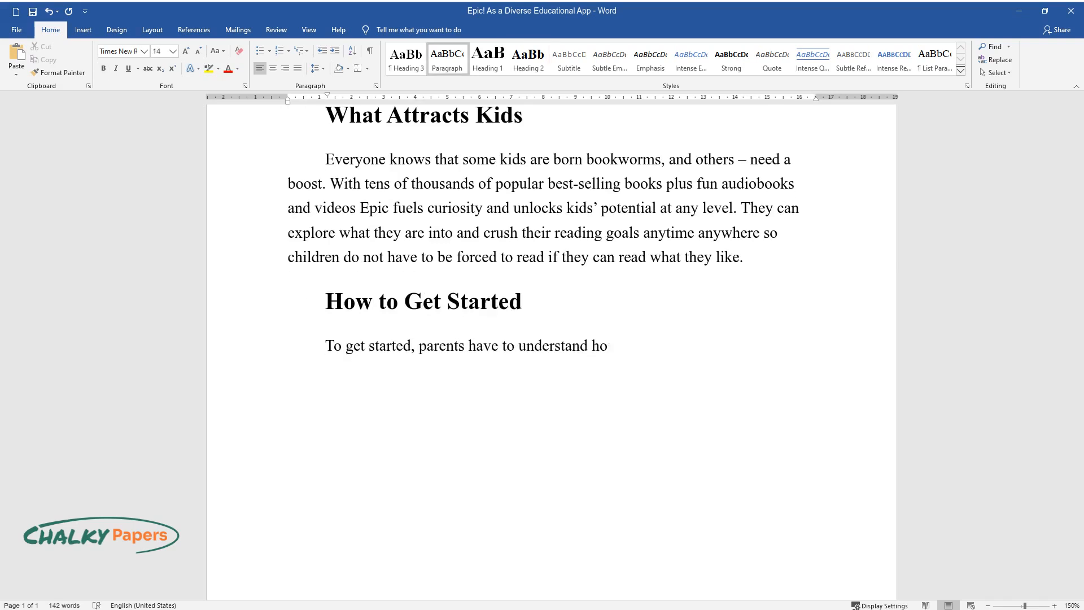
type("w the app Epic! can be helpful")
type("It")
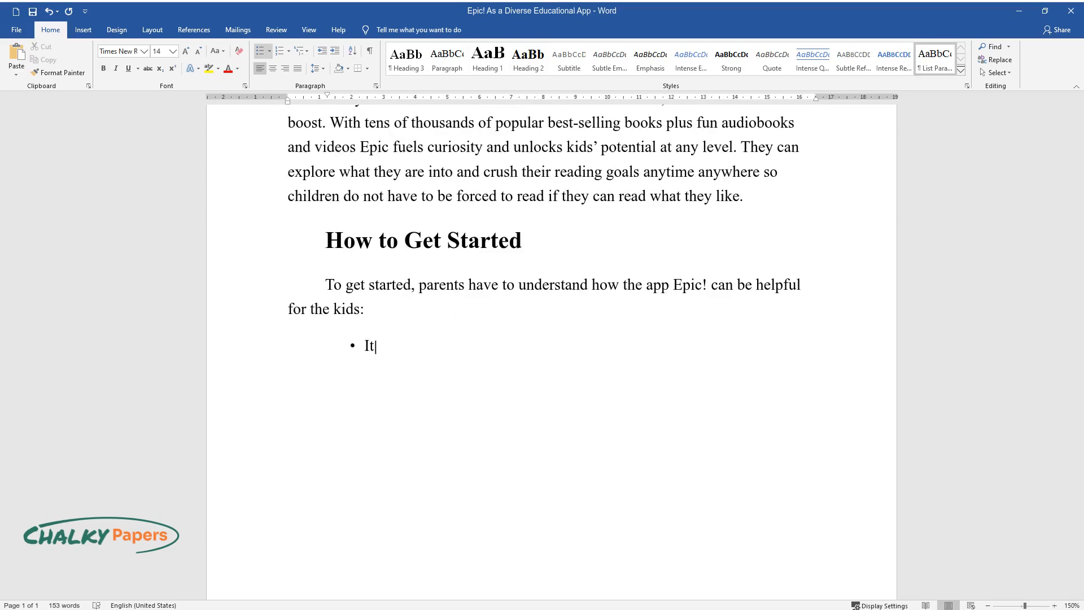
type("personalizes their daily reading")
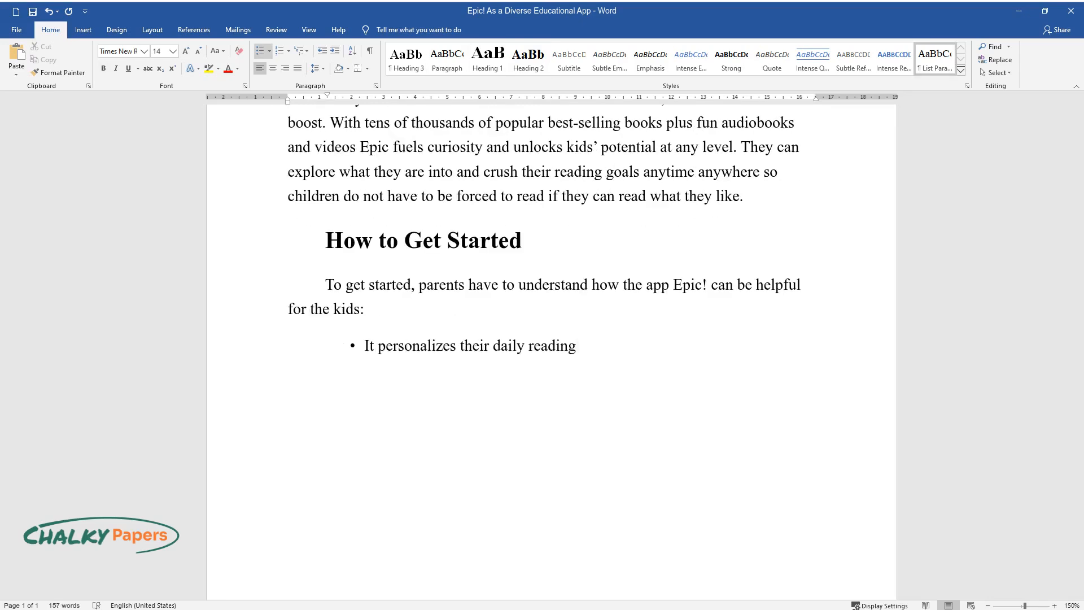
type("– it has daily age- and level-ap")
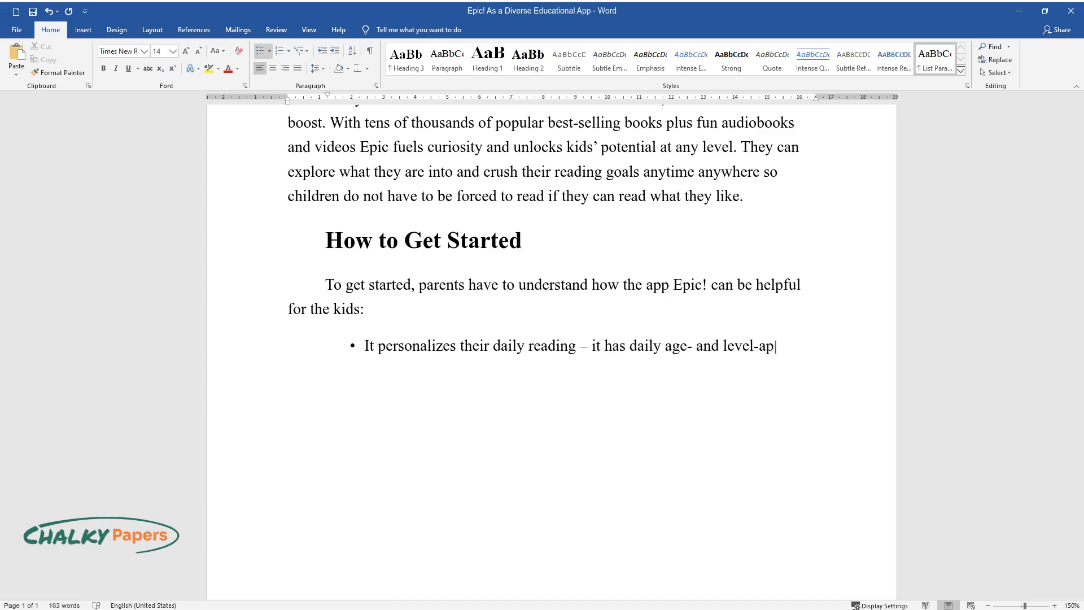
type("propriate recommendations customiz")
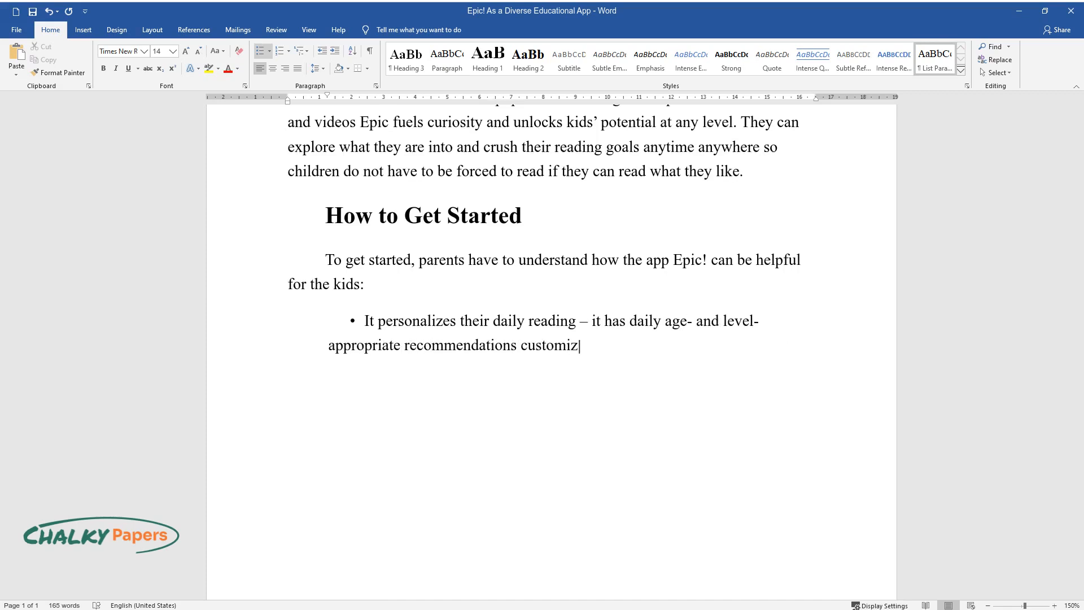
type("ed to kids’ interests.")
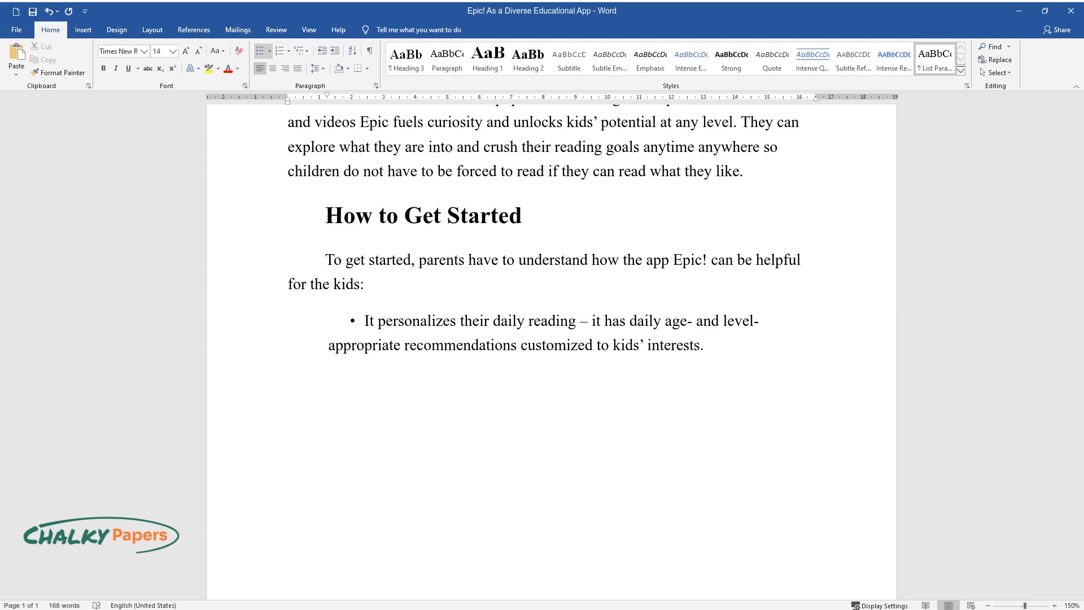
type("The service can track progre")
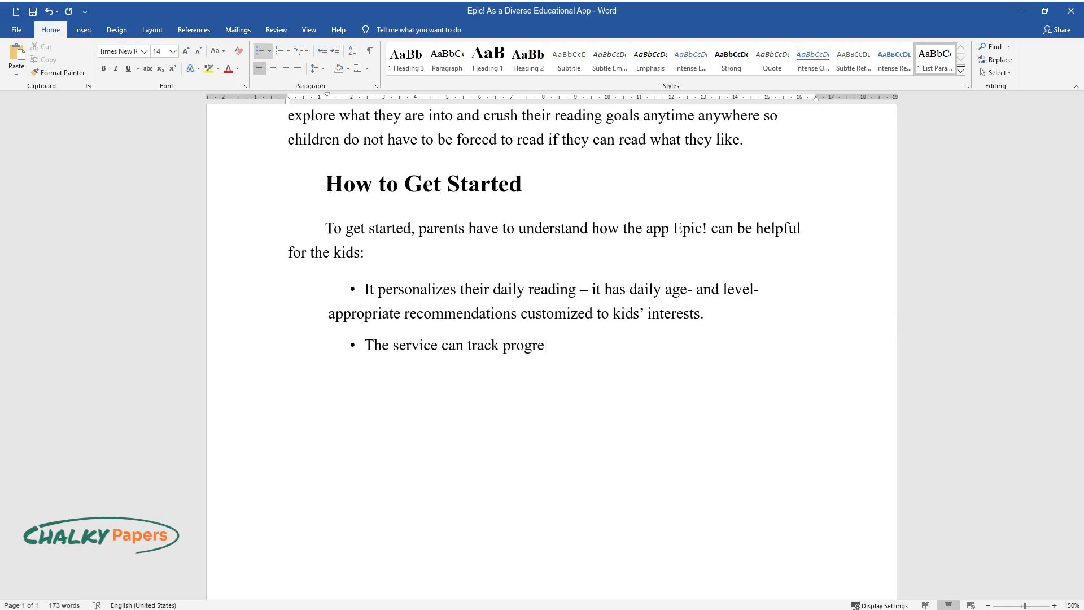
type("ss so people can see what books their kid")
type("Epic!")
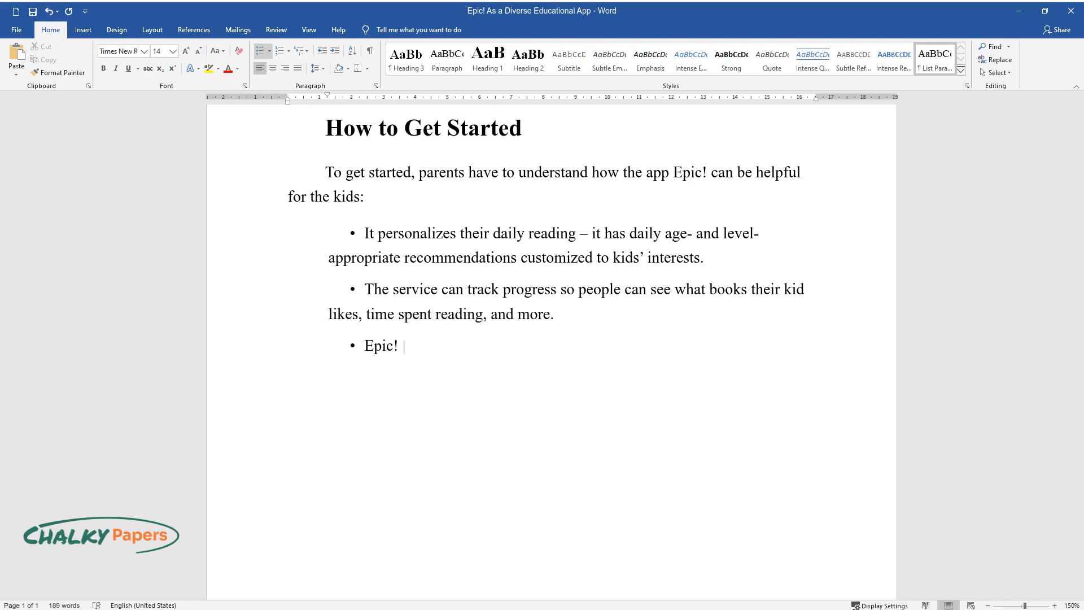
type("builds confidence – endless books, educational videos, and more to grow children’s s")
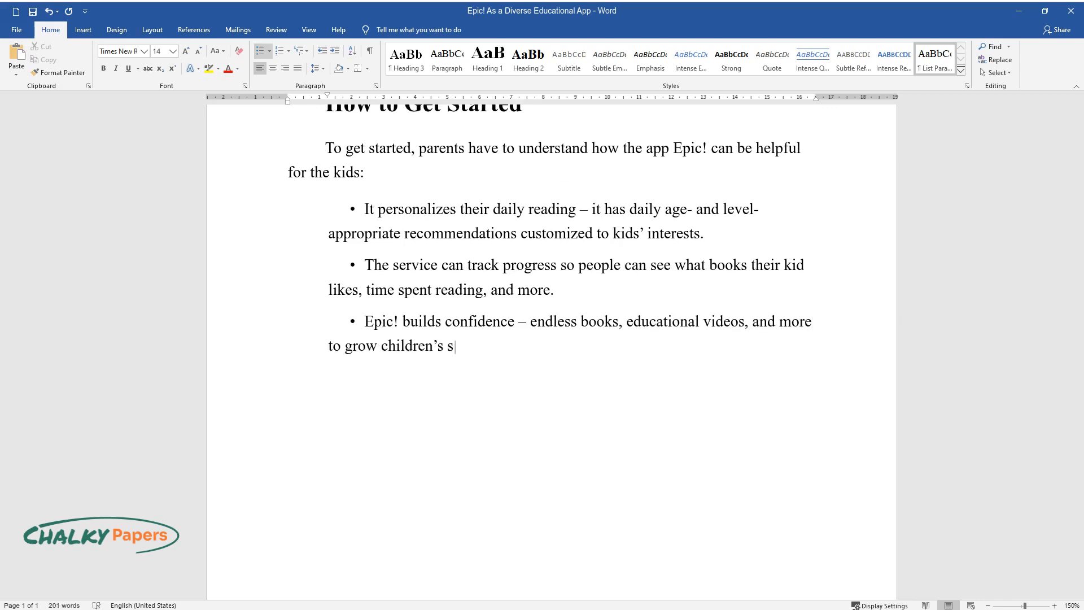
type("kills and feed curiosity.")
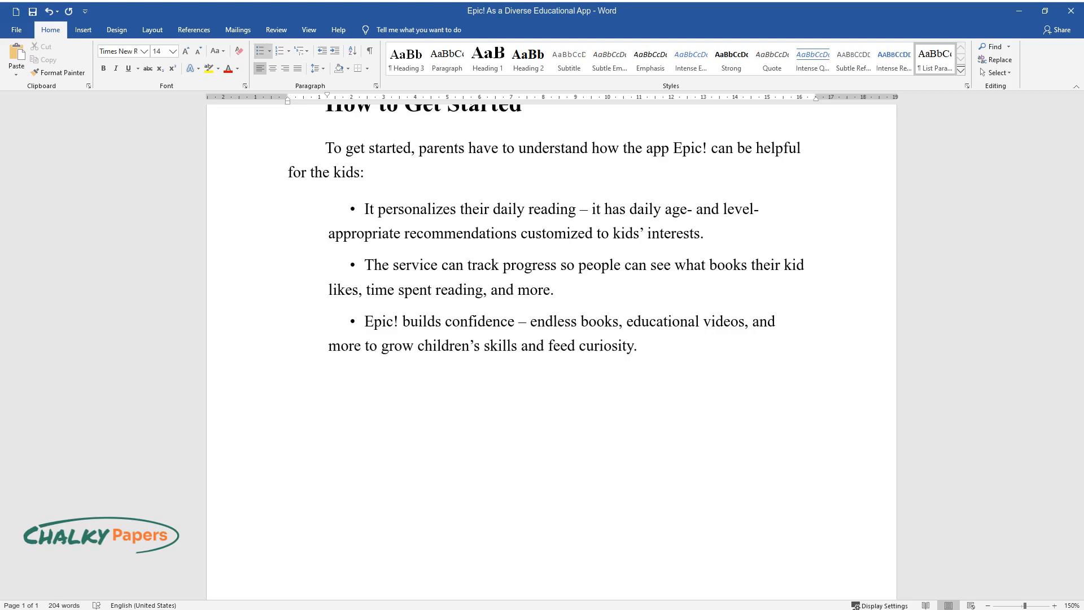
type("Epic! grows with")
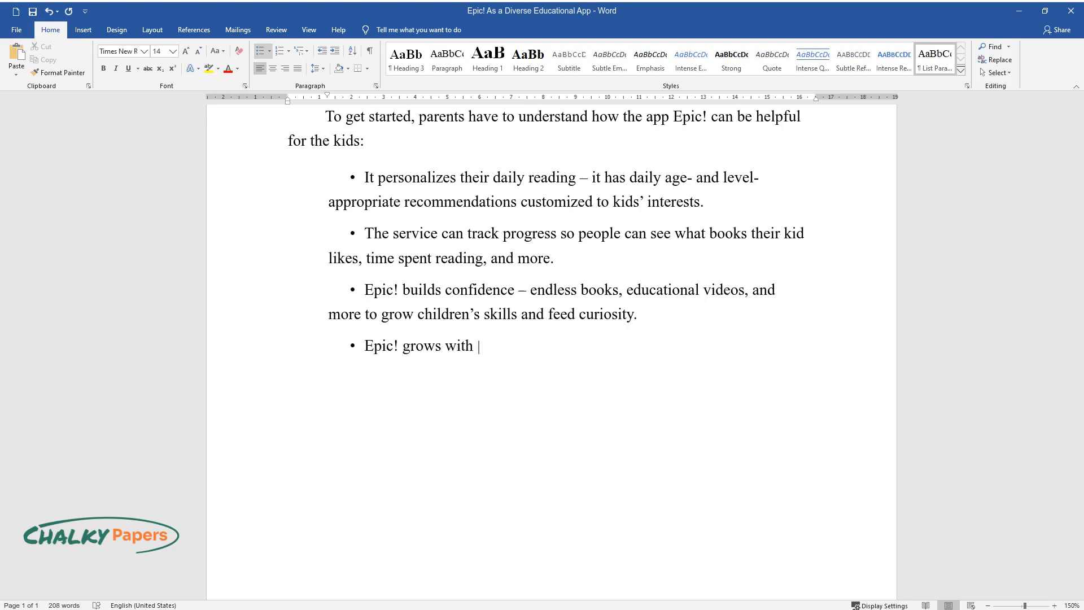
type("a child, too, with personalized recommendations that")
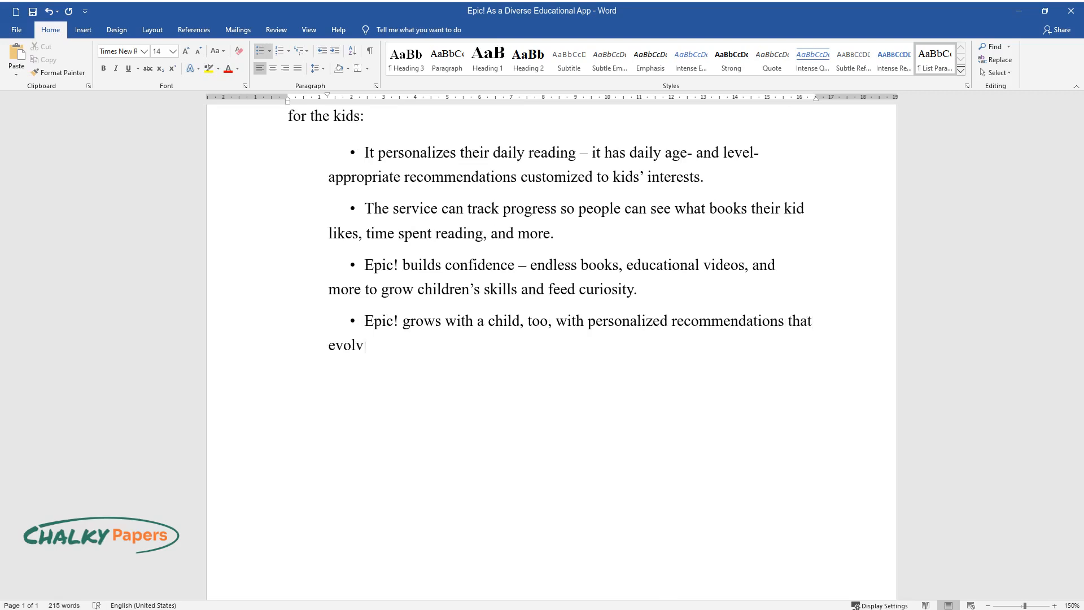
type("e with their interests and skills over time.")
type("Advantages of the App")
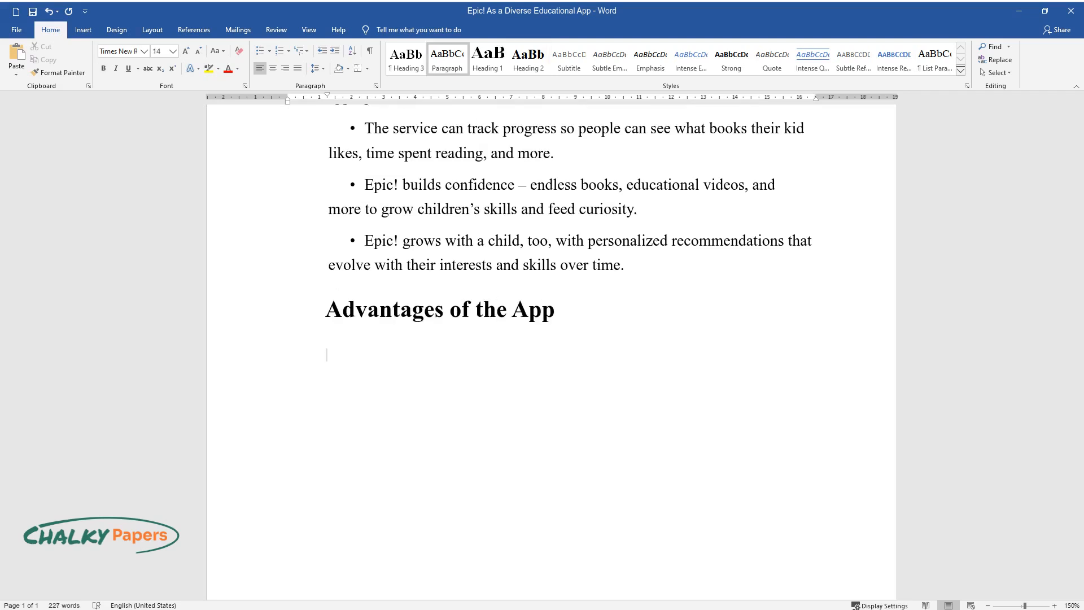
type("Extra tools lik")
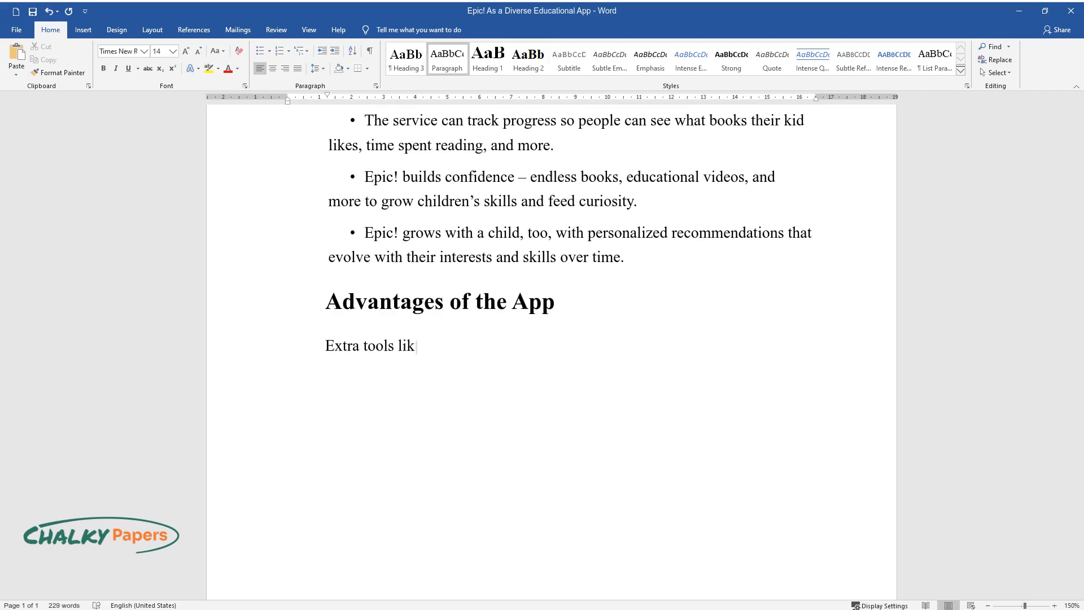
type("e \"read to me\" books, text highlighting, and dictionary lookups")
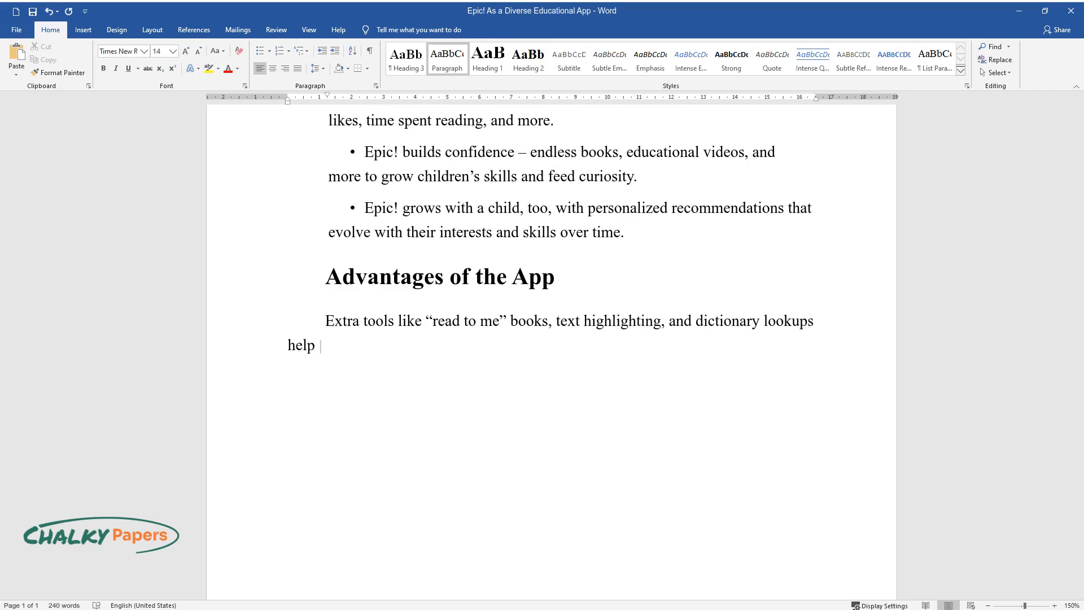
type("kids grow into even stronger reader")
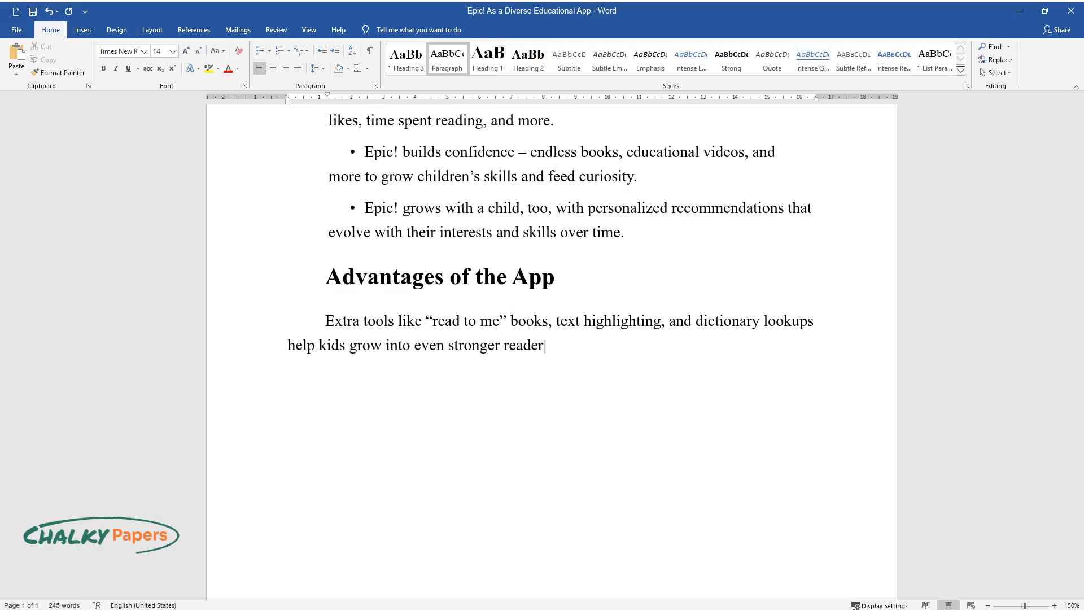
type("s. Badges make them proud of what t")
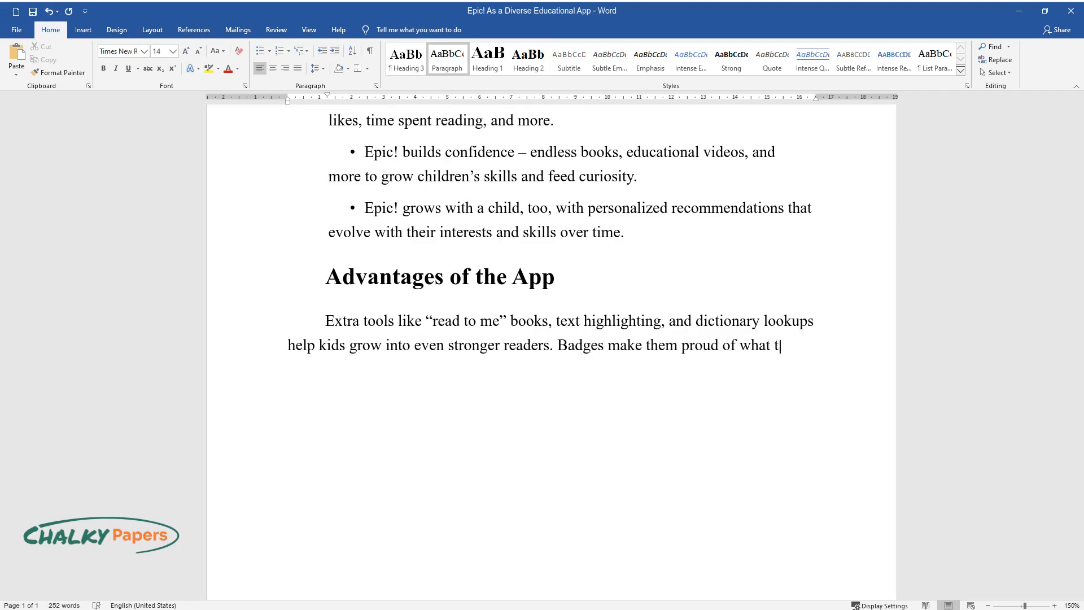
type("hey learned and want to come back")
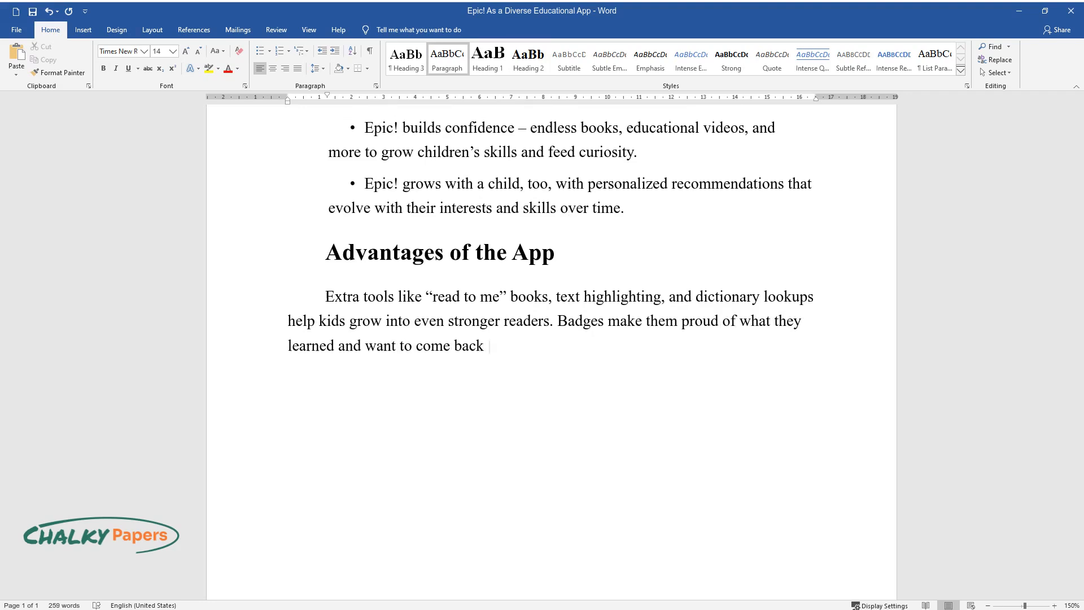
type("for more. Parents can join children on their readin")
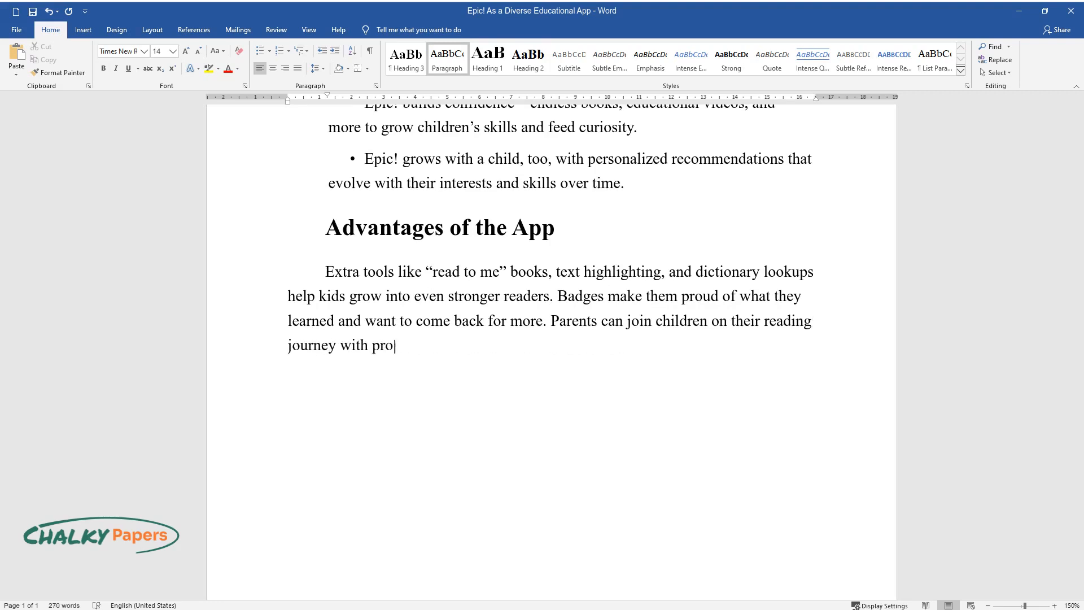
type("gress tracking, daily updates, and more.")
type("Learnin")
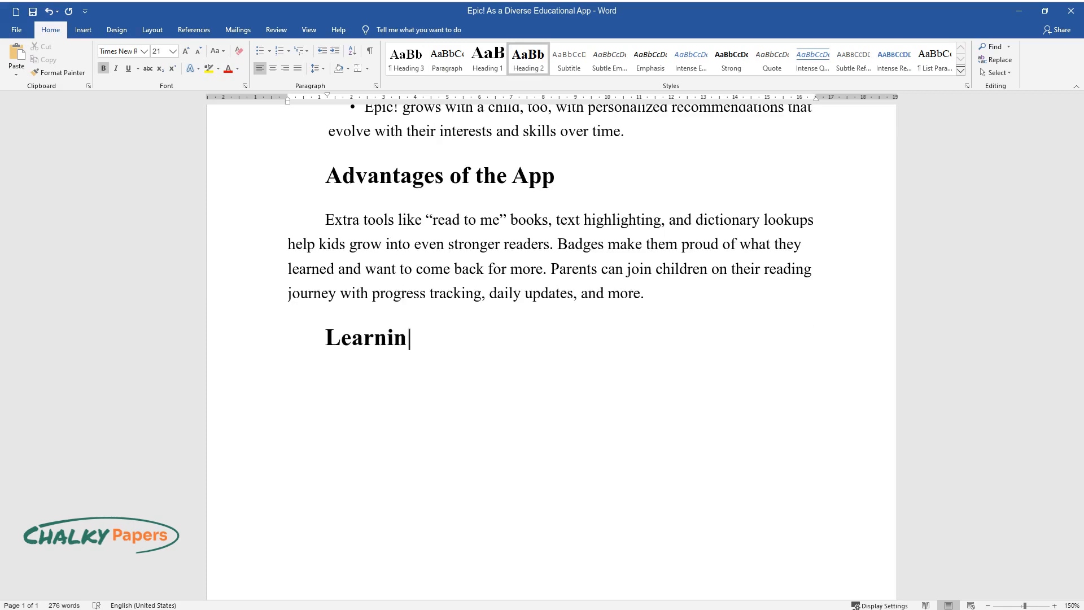
type("g In and Outside the Cl")
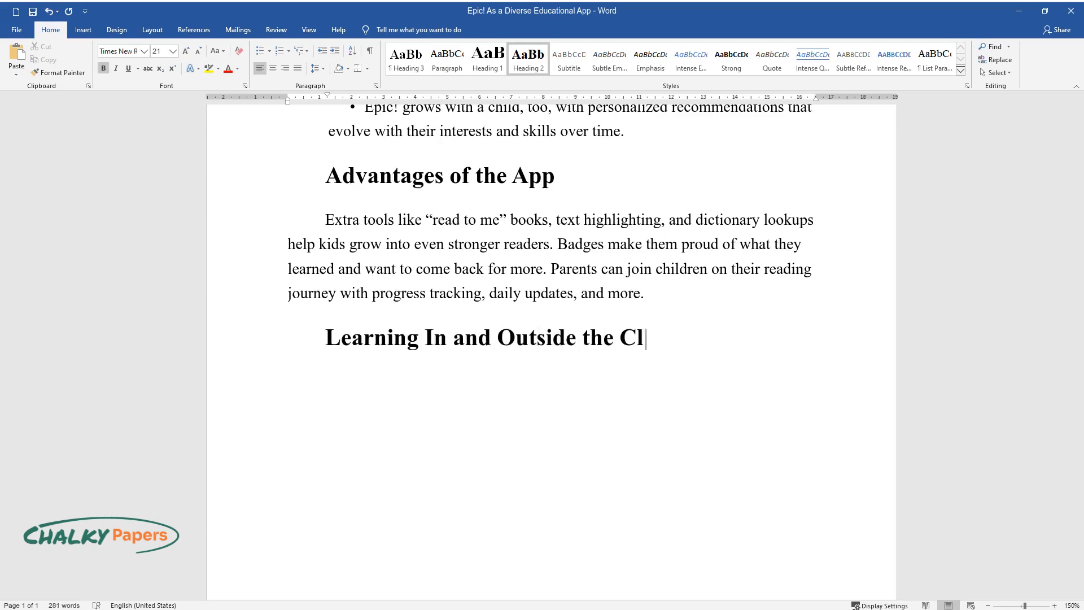
type("assroom. At Home")
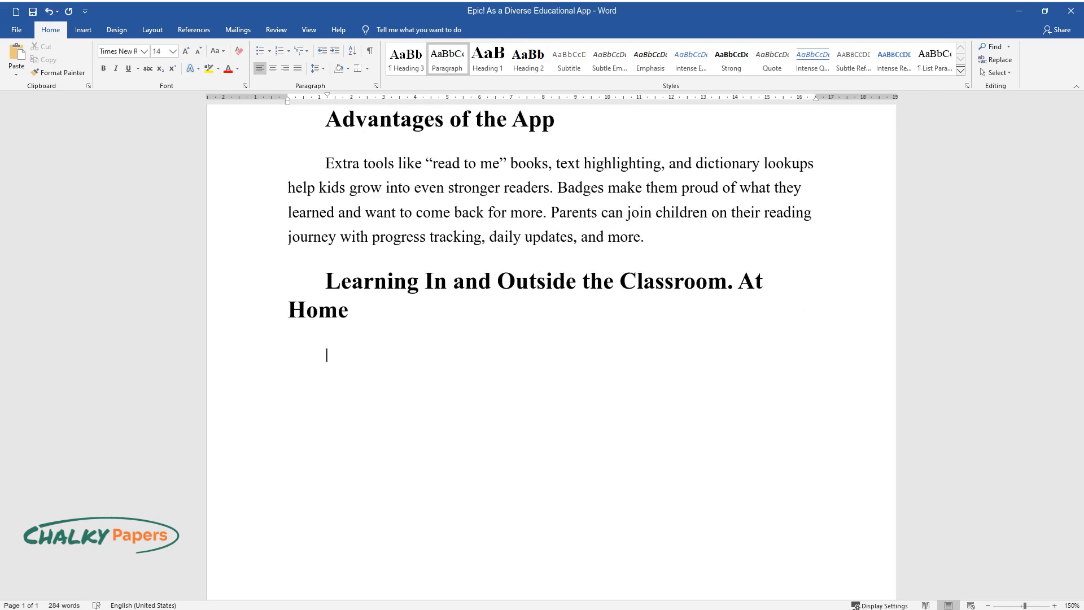
type("Remarkably, the aforem")
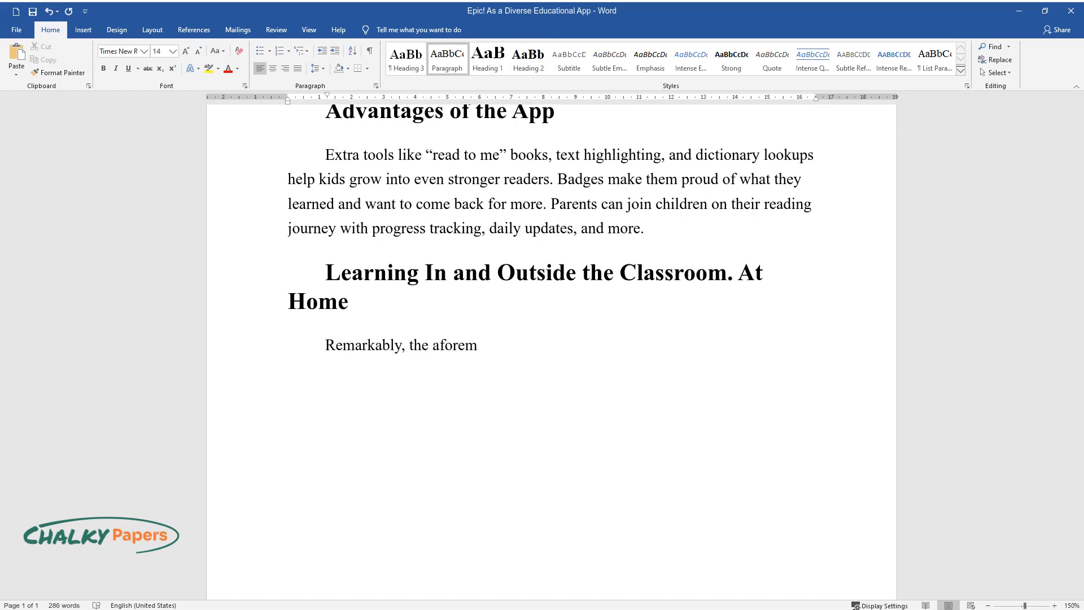
type("entioned service provides great help both for")
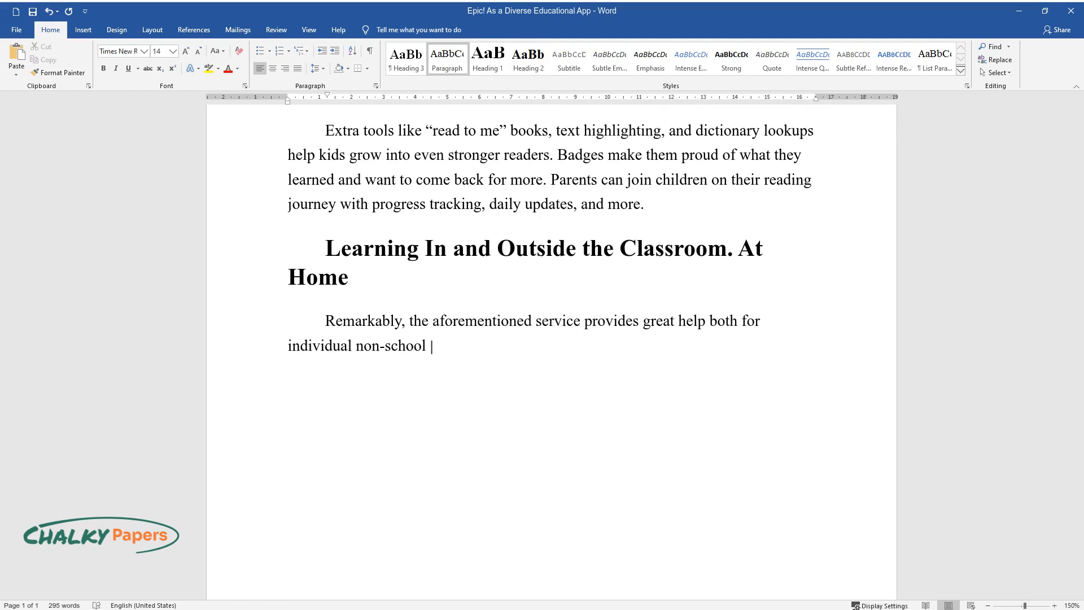
type("education and for the teachers' wo")
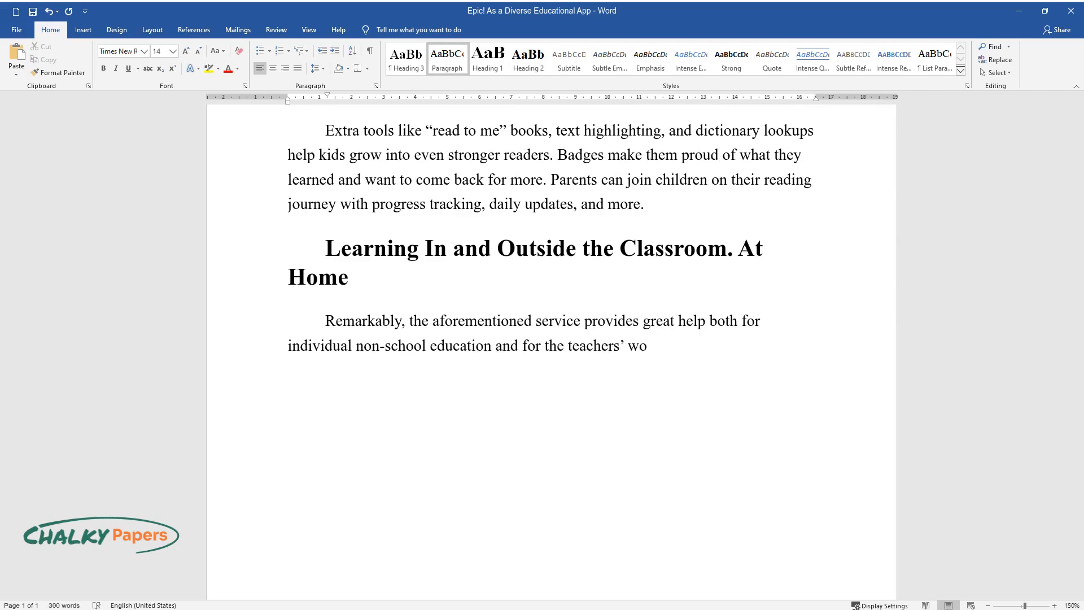
type("rk. At home, kids can learn new ma")
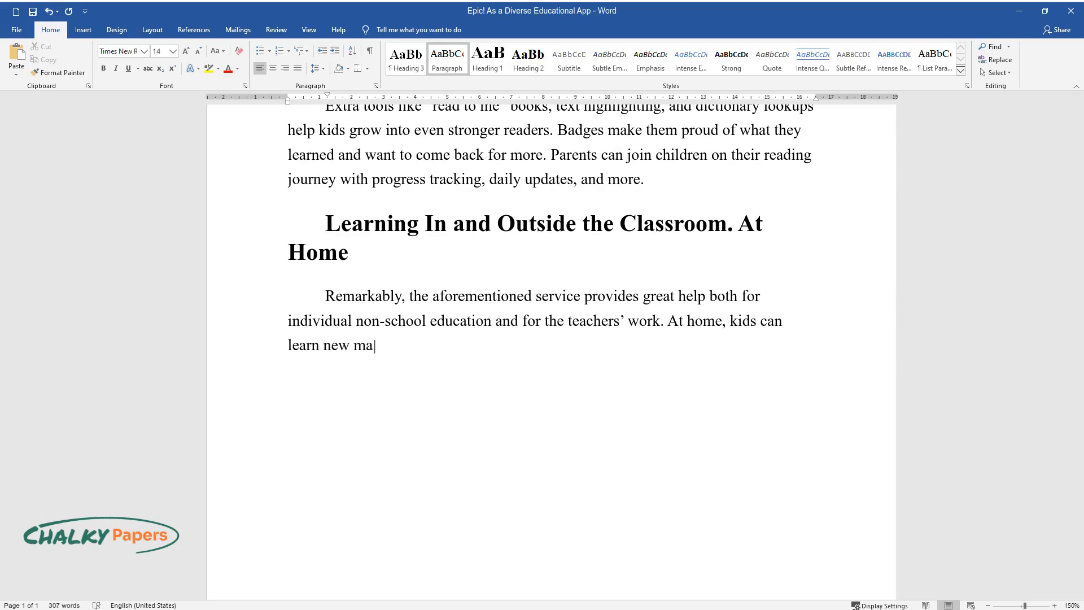
type("terials without any connection to")
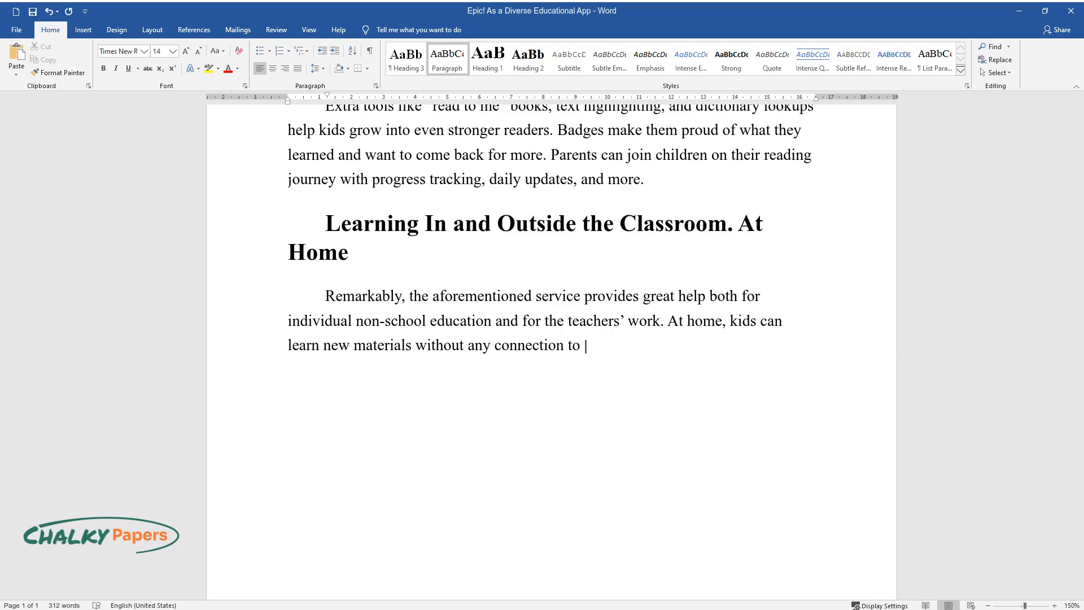
type("their current school curriculum, just")
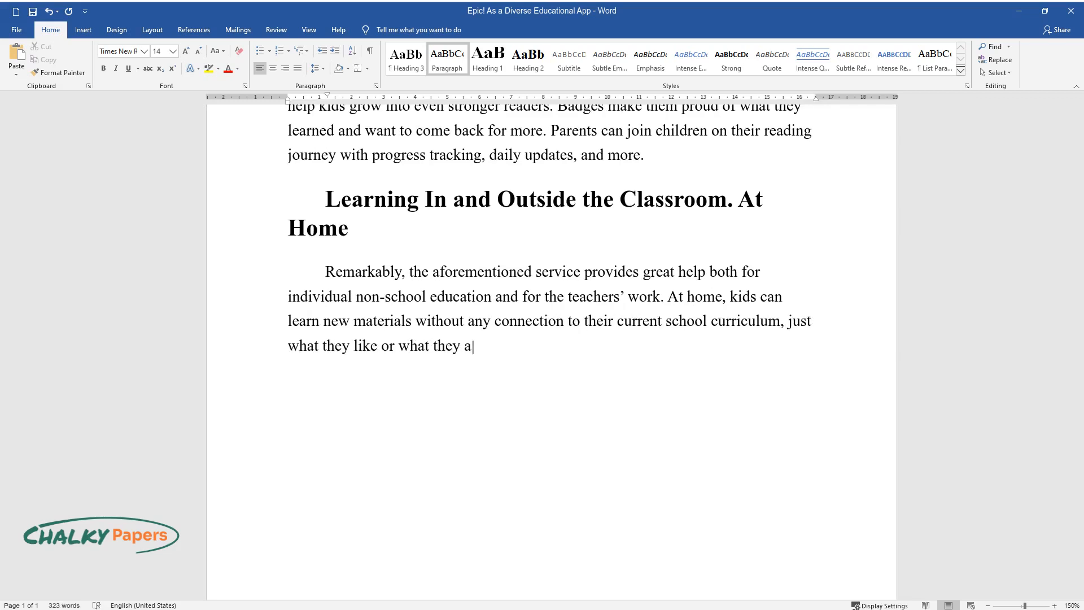
type("re interested in. Luckily, Epic! has tens of different")
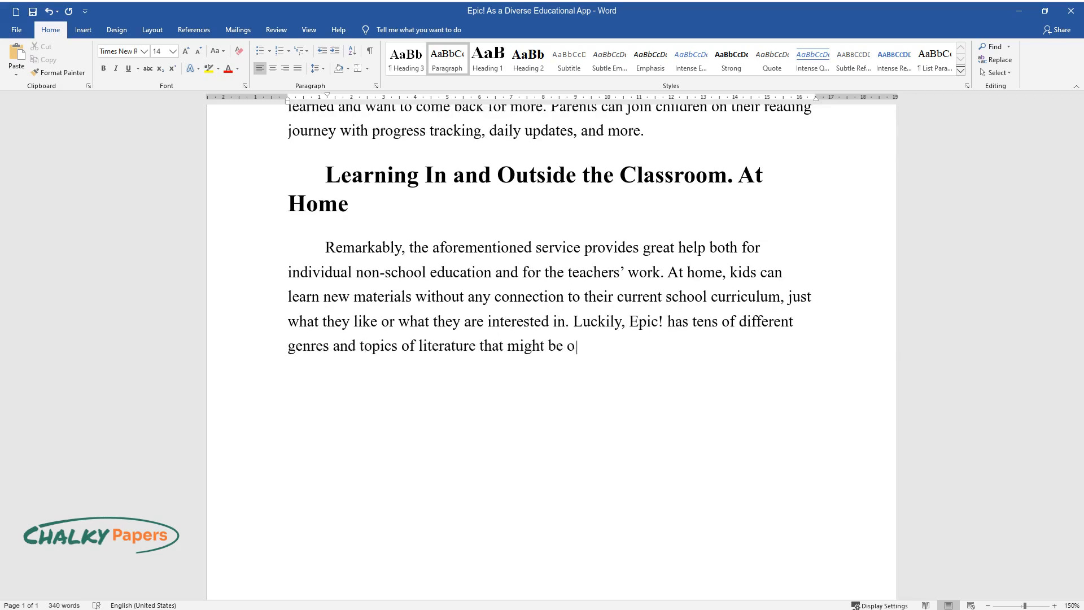
type("f interest to children. For example,")
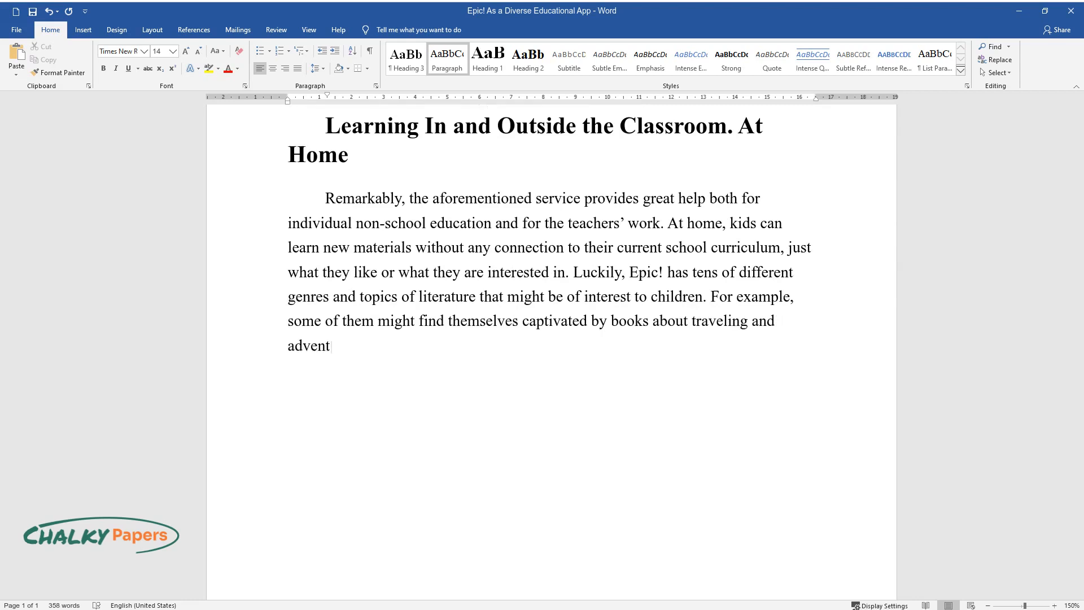
type("ure, like Robinson Crusoe and so on.")
type("As psy")
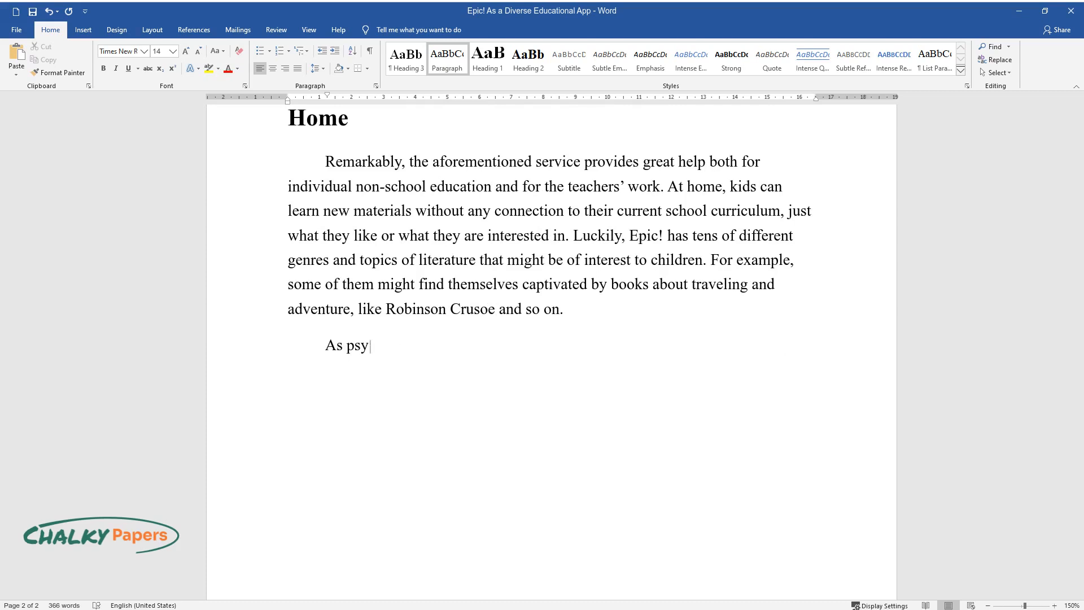
type("chologists say, underage learners")
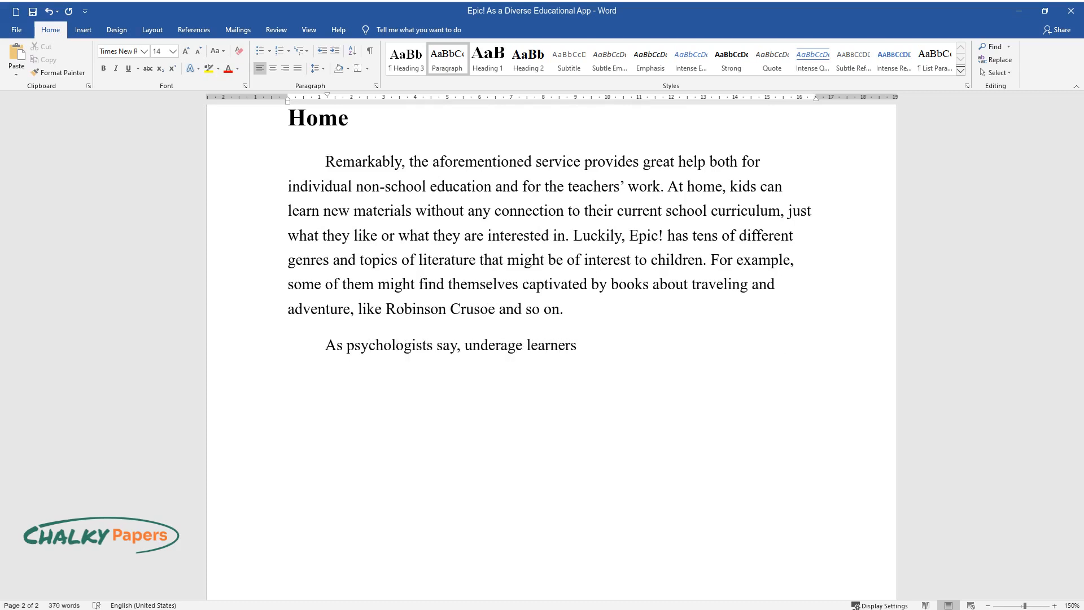
type("can get excited and recall the info")
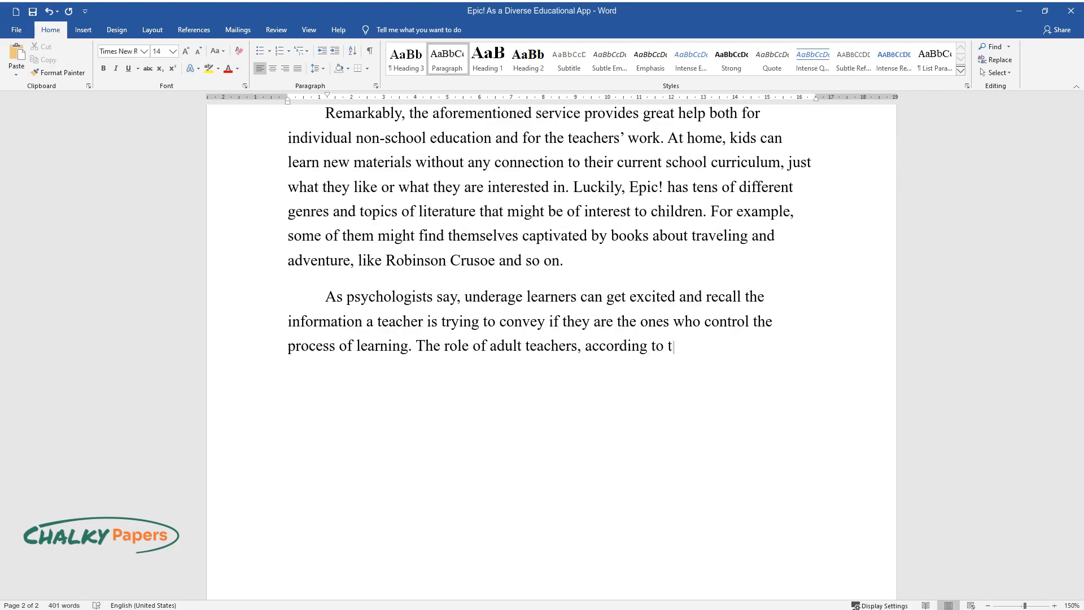
type("he High/Scope approach, is to obse")
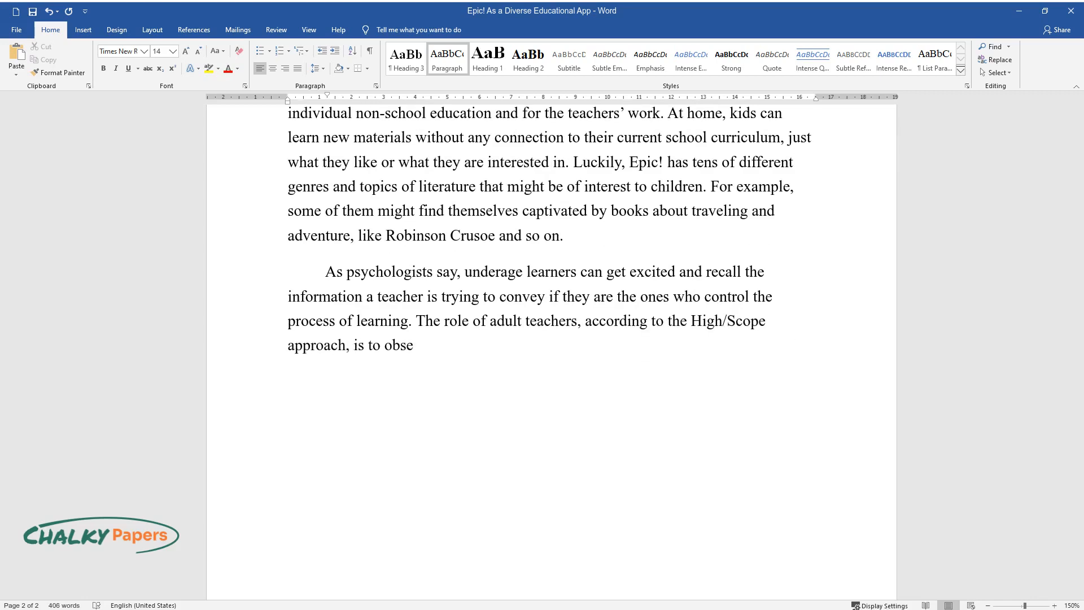
type("rve, support, and develop the children’s imaginative games.")
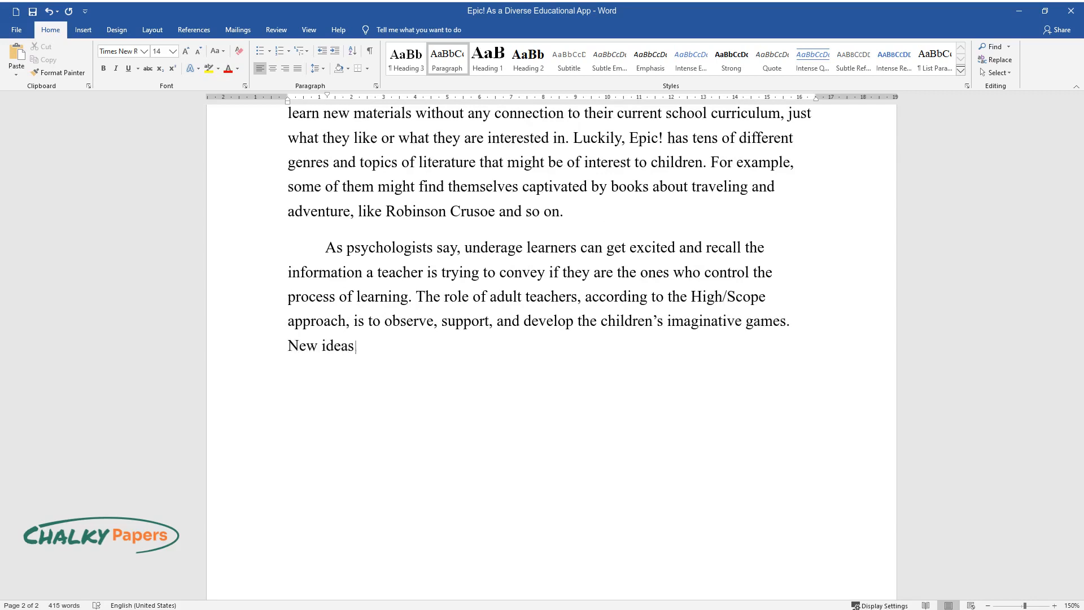
type(", therefore, should be introduced t")
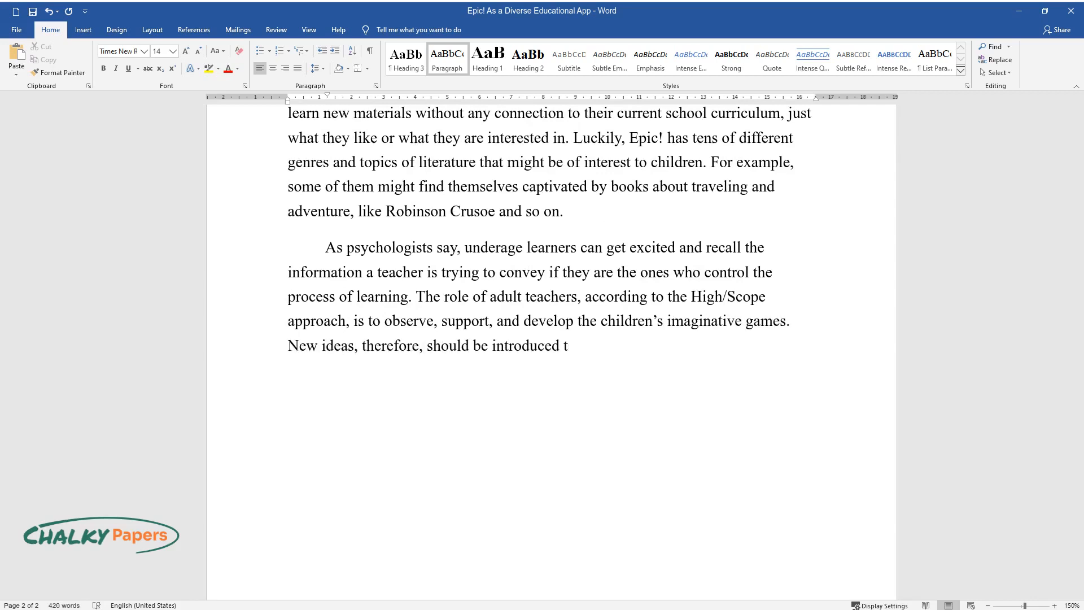
type("o young learners by affectionate a")
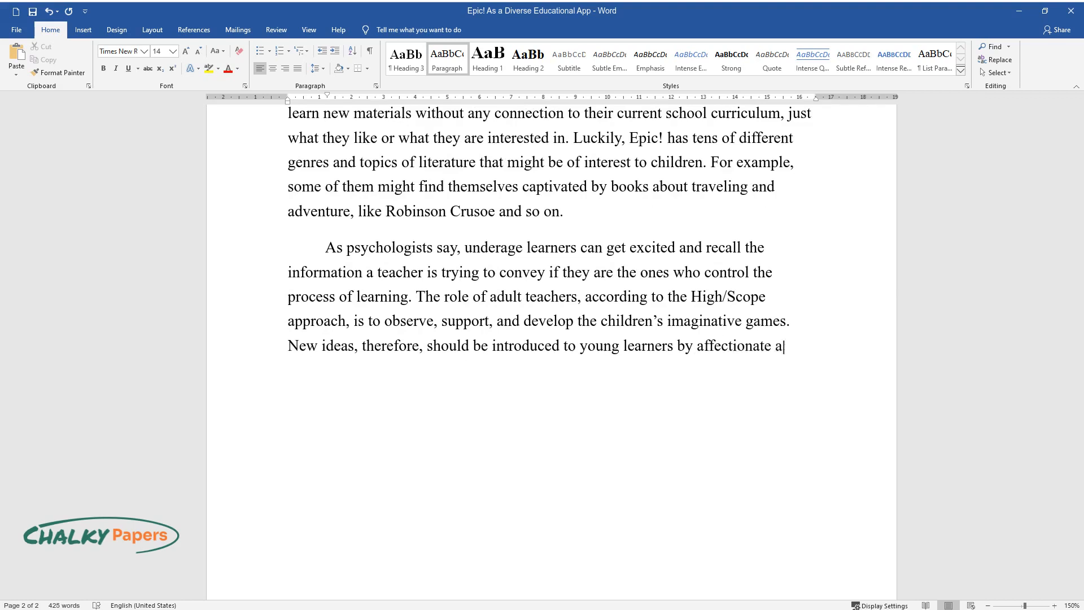
type("dults through small and large-group")
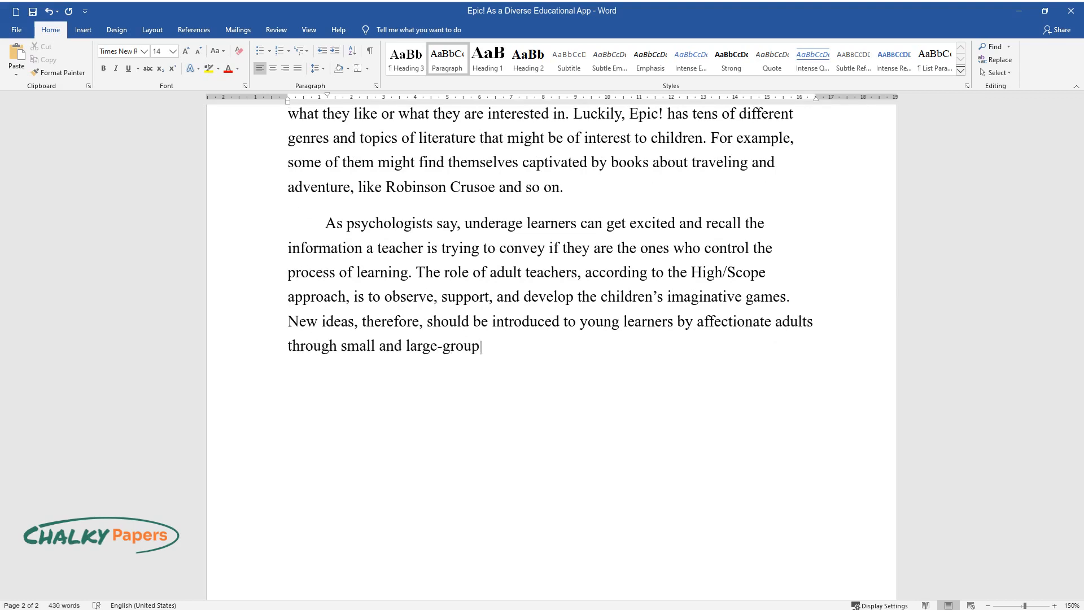
type("engaging activities. This information helps us")
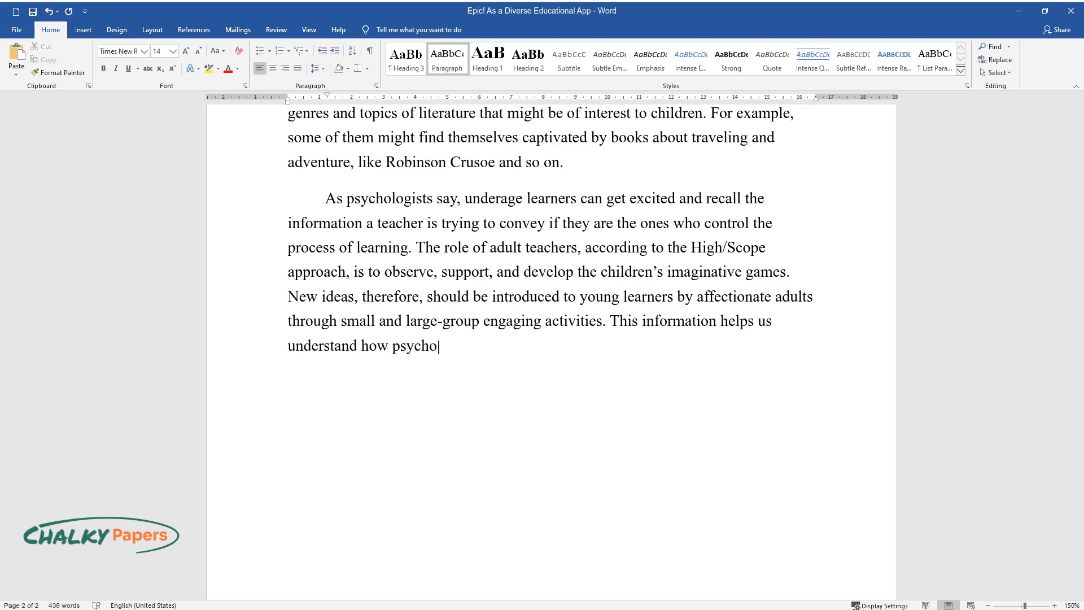
type("logical methods of efficient learn")
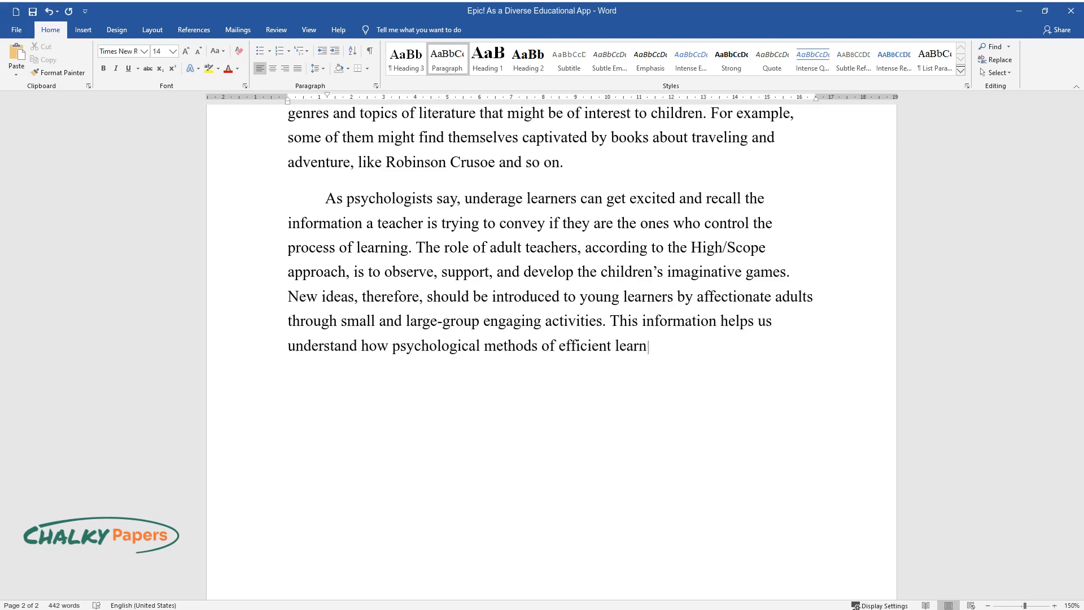
type("ing are used in the app Epic! so th")
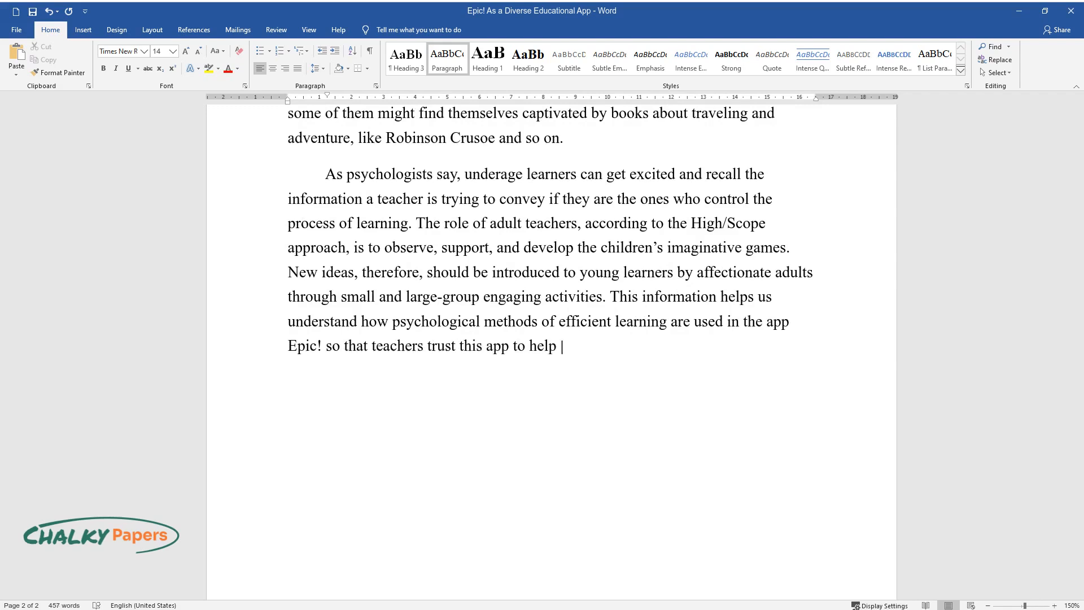
type("students become eager to read.")
type("Pros and")
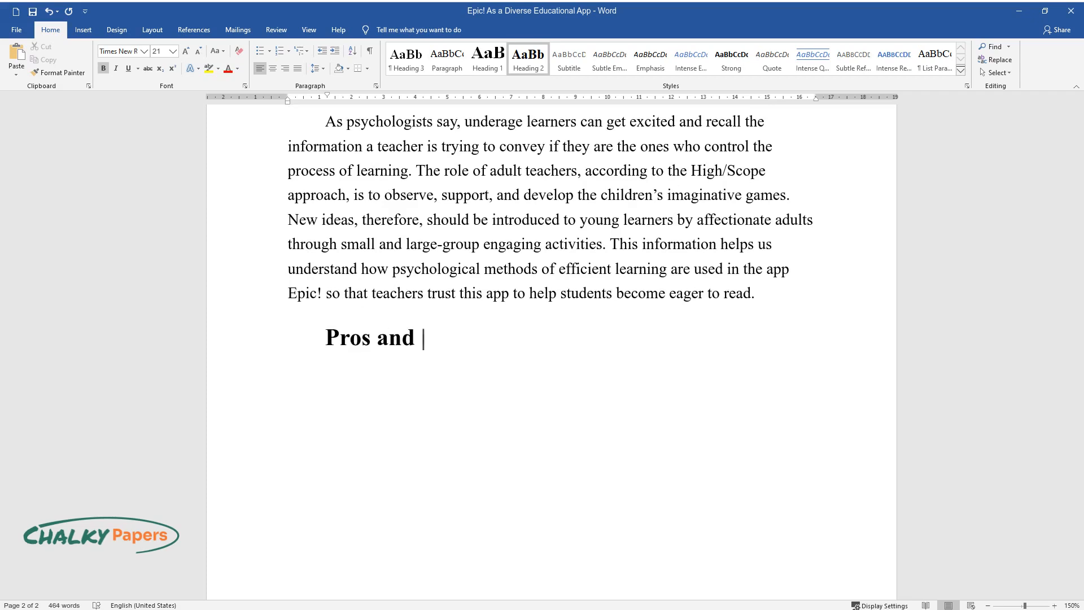
type("Cons")
type("Industry leaders and parents have")
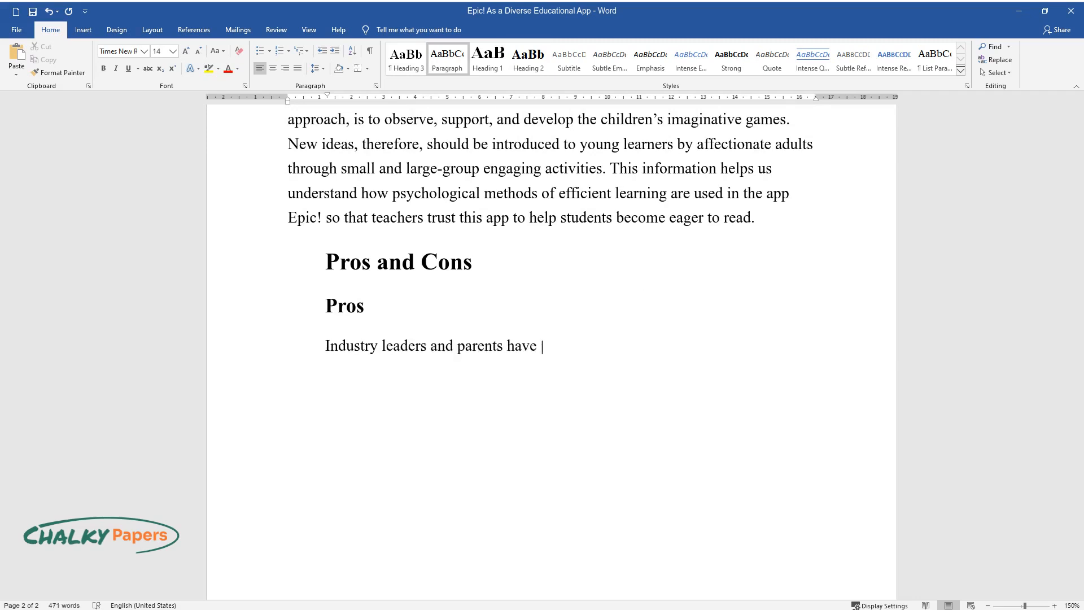
type("recognized Epic! as the leading app for")
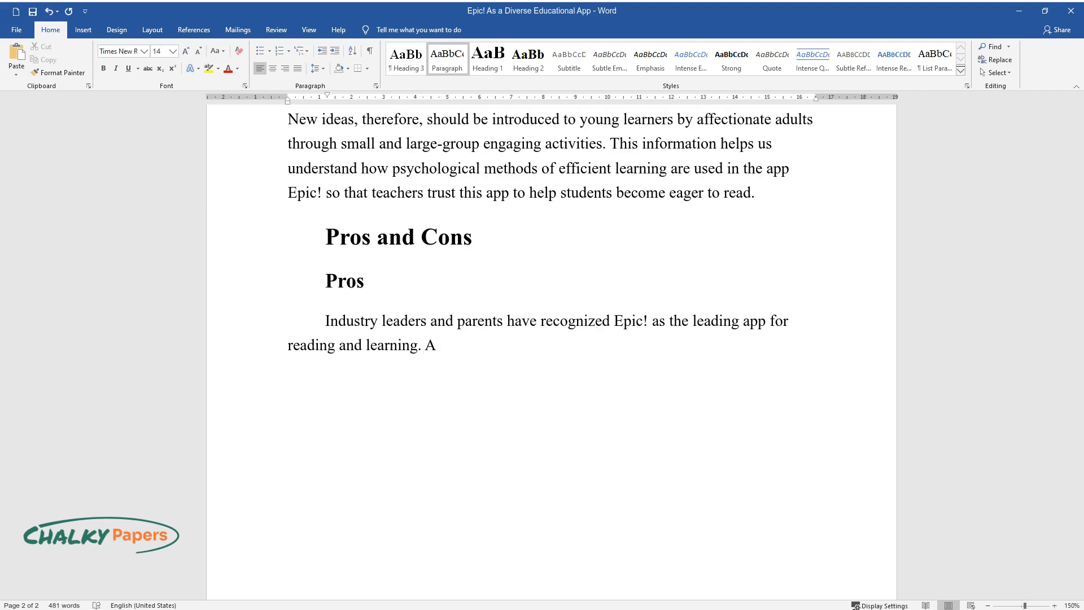
type("lso, Epic! is a hundred percent")
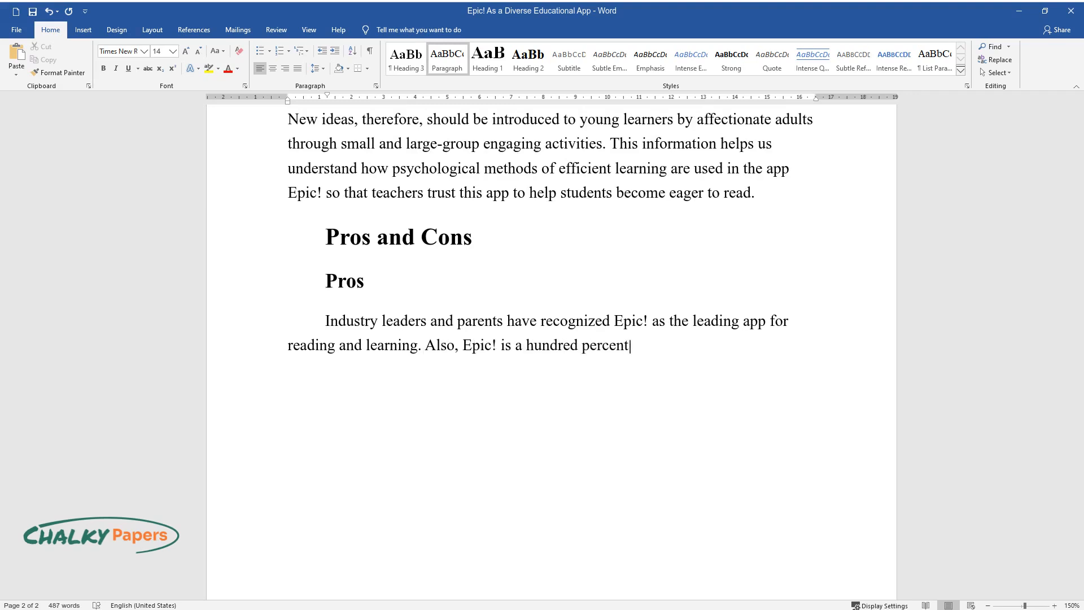
type("kids safe with carefully vette")
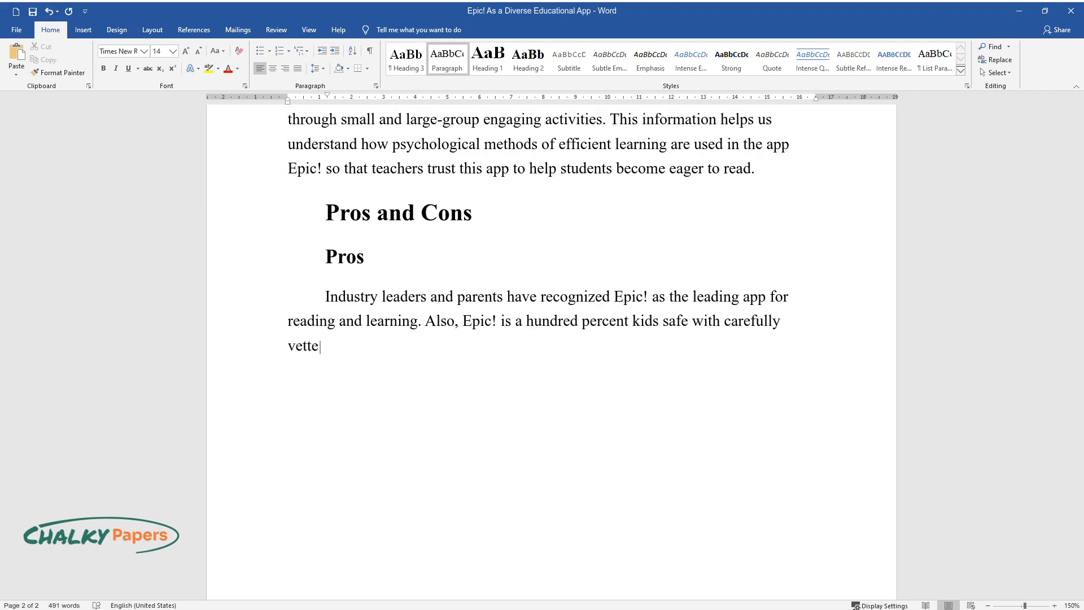
type("d human-curated books; the compa")
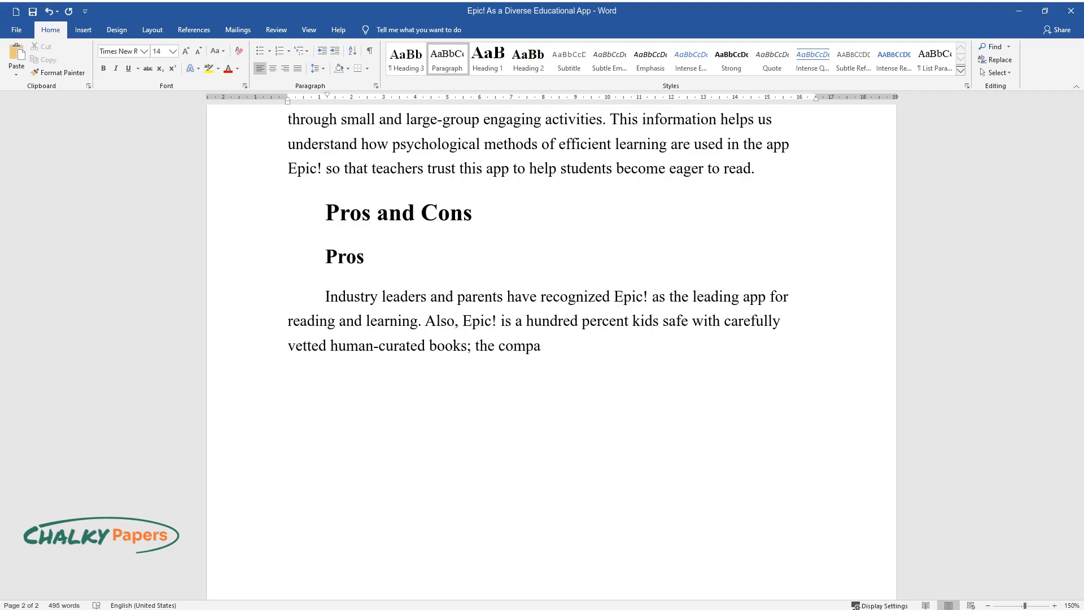
type("ny's top priority is a child's")
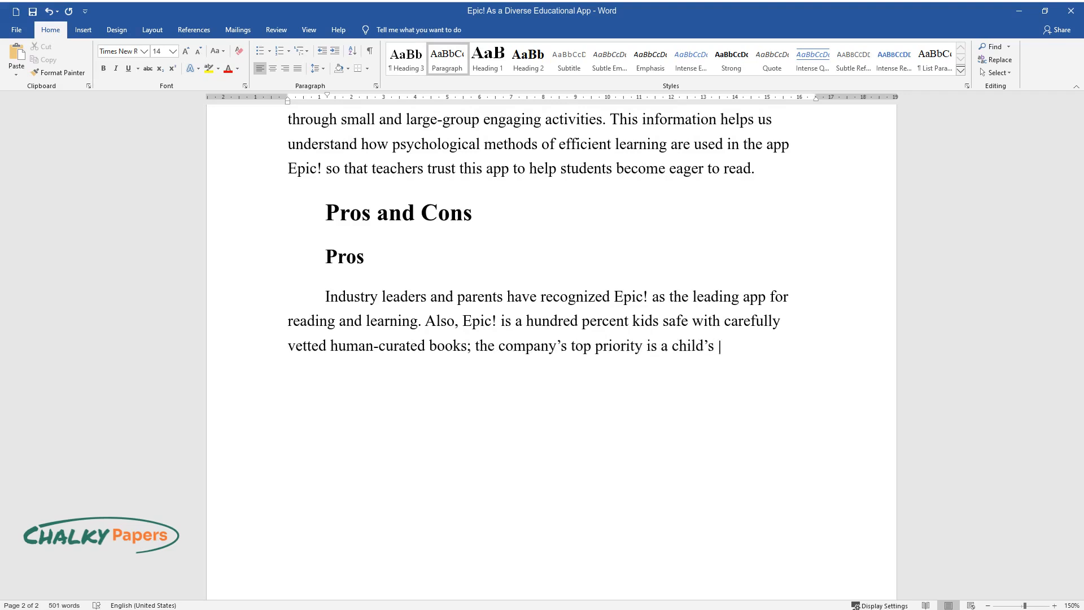
type("privacy so there is no damaging")
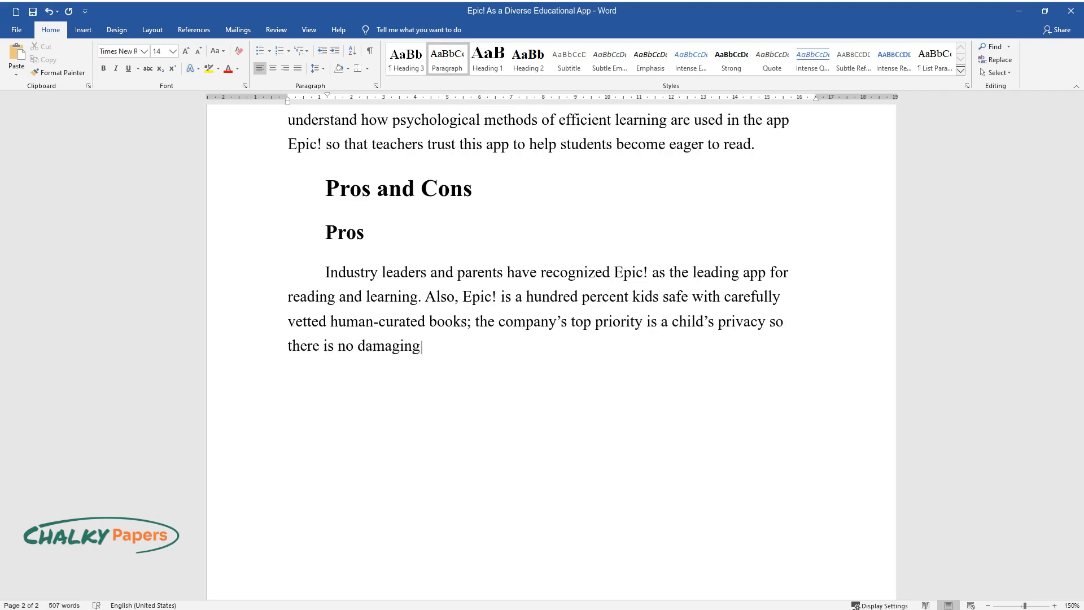
type("or harmful content there. Its")
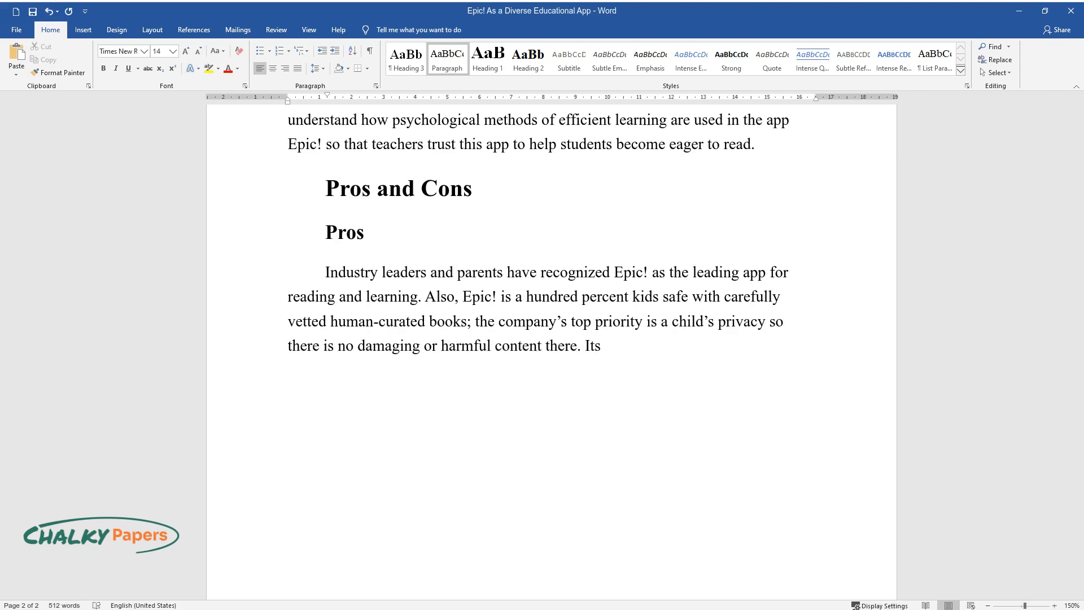
type("effectiveness was psychologically proven when it came to findin")
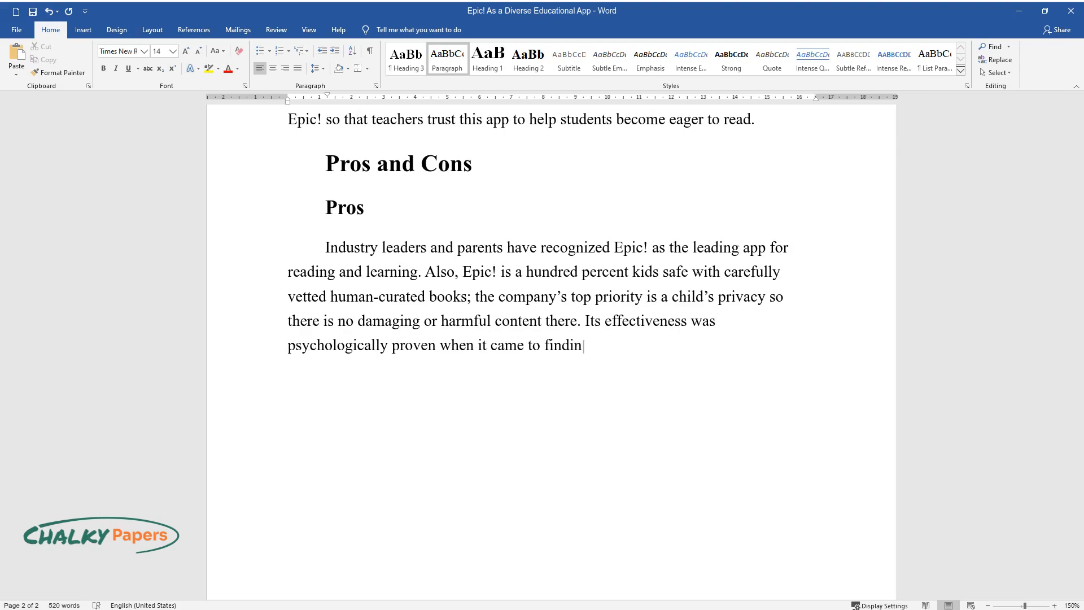
type("g individual preferences in literature. Moreover, the app Epic")
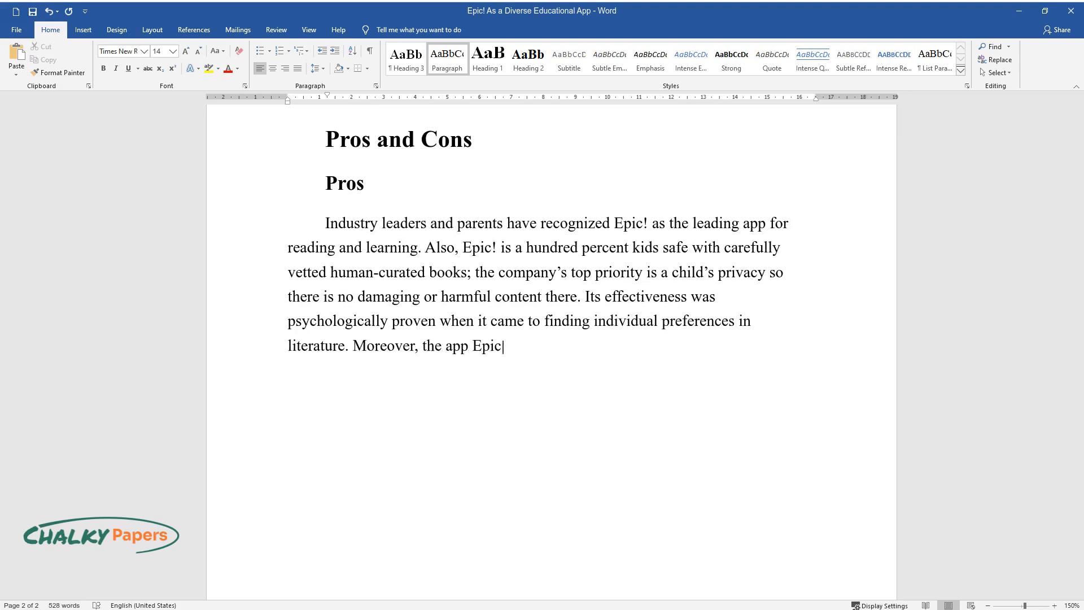
type("! increases kids’ ability to store memories, and")
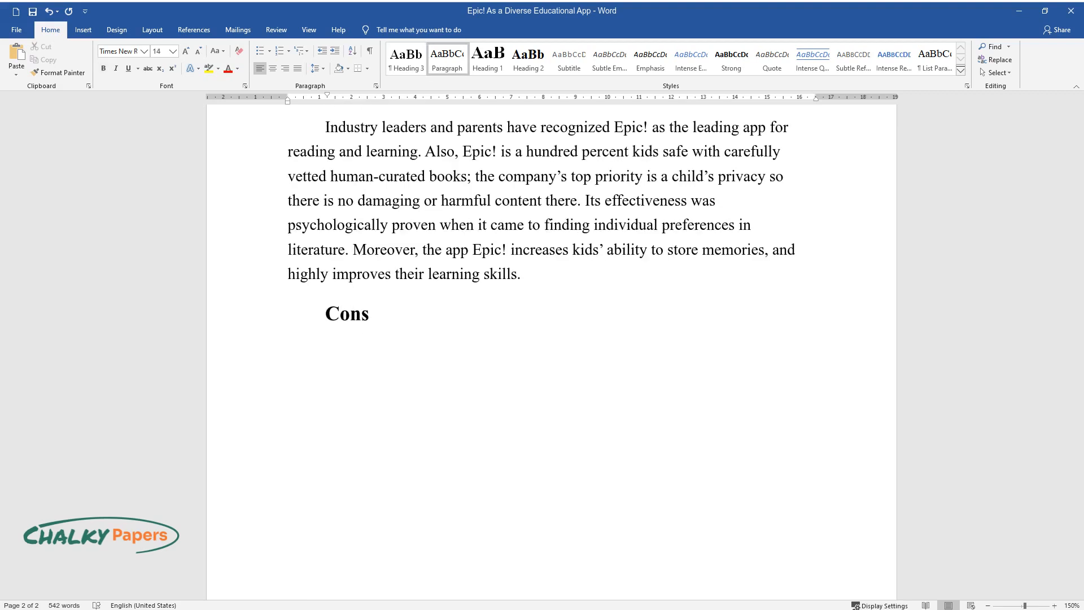
type("There are not many")
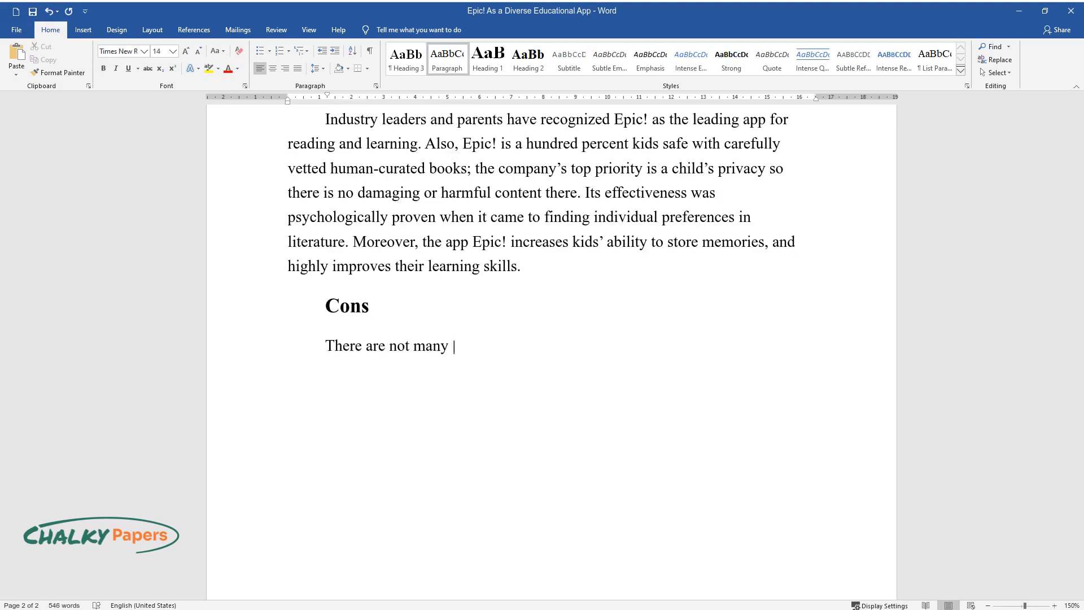
type("cons because of the individual interf")
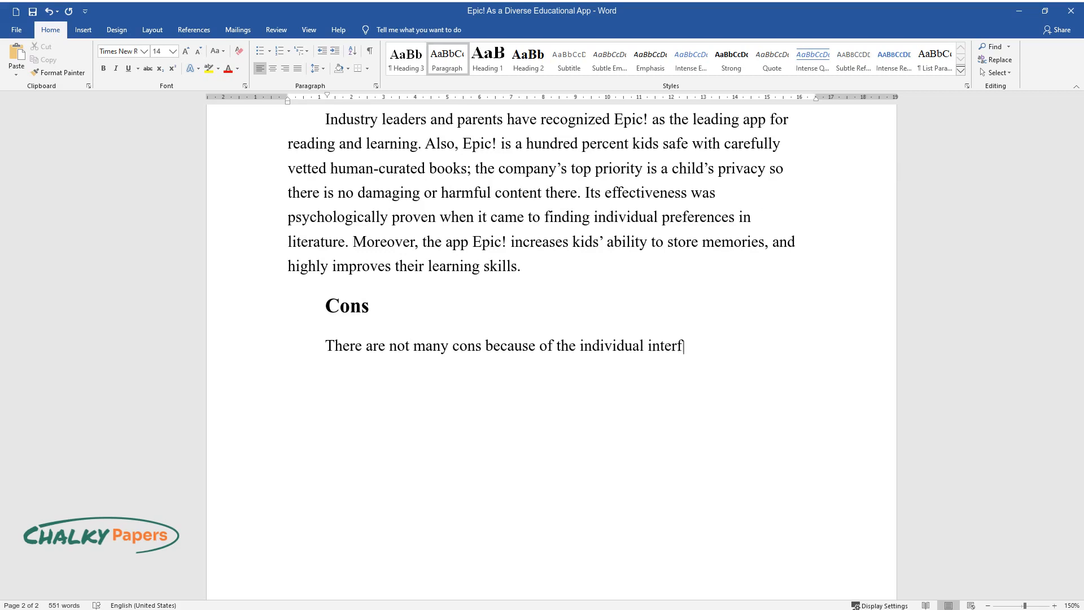
type("ace that learns children’s preferenc")
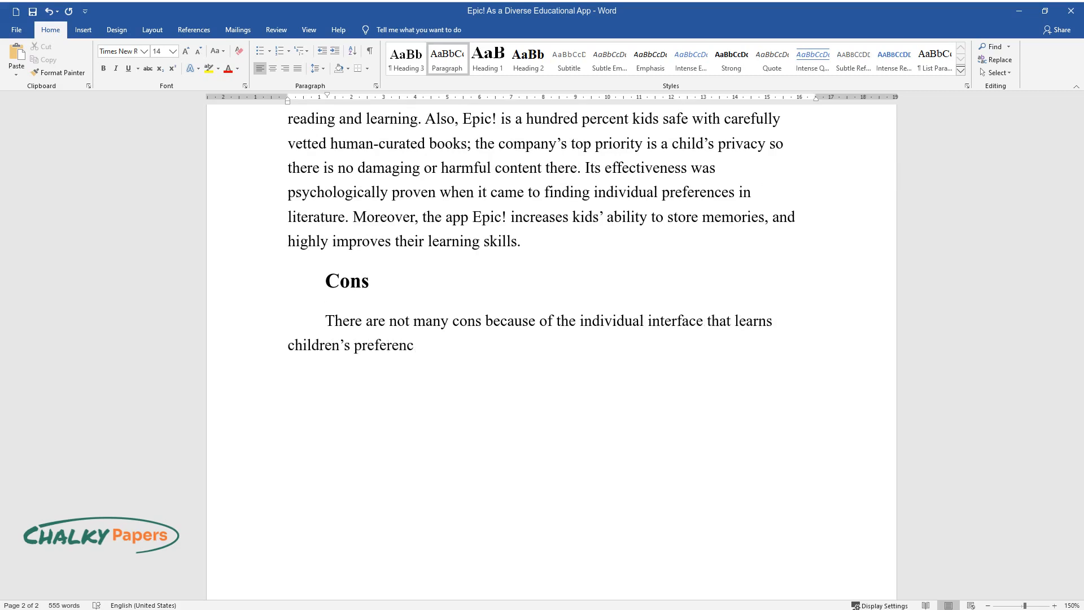
type("es so the content is always well-adj")
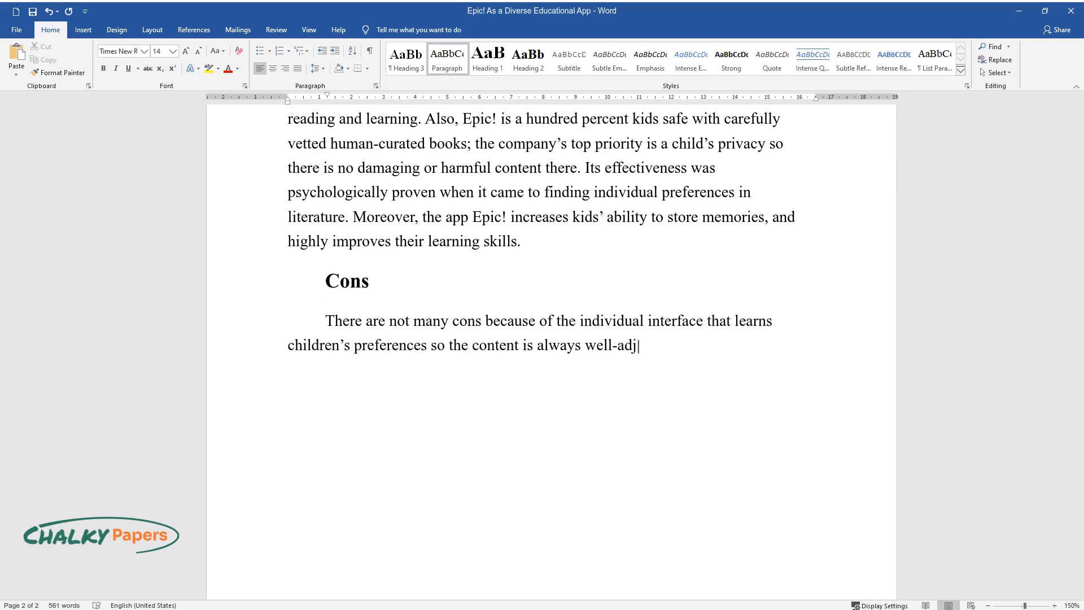
type("usted. However, the problem of a shor")
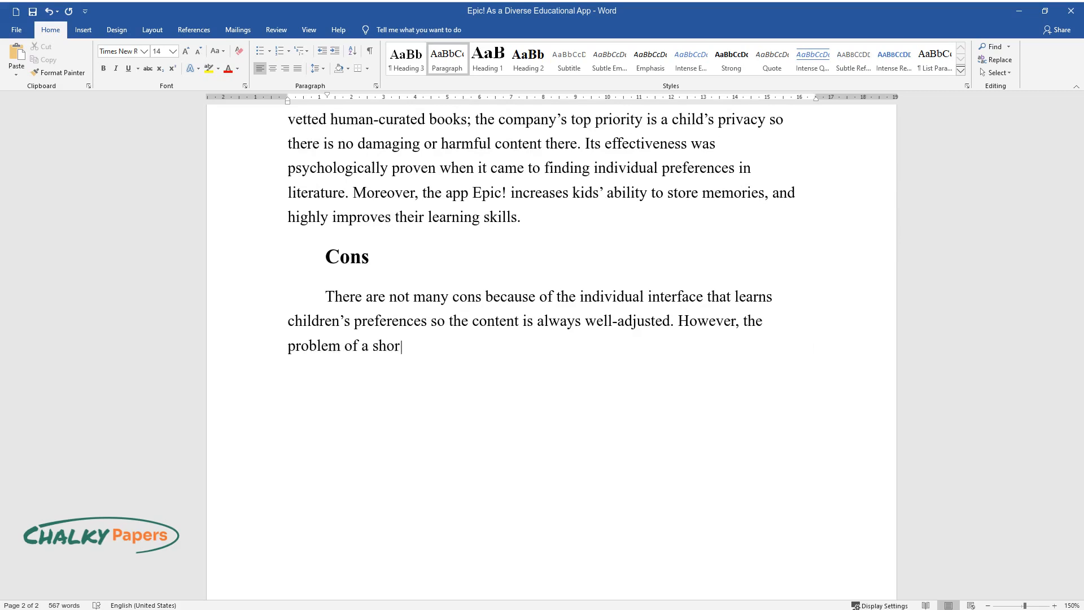
type("tened attention span cannot be solved by this app: there are still")
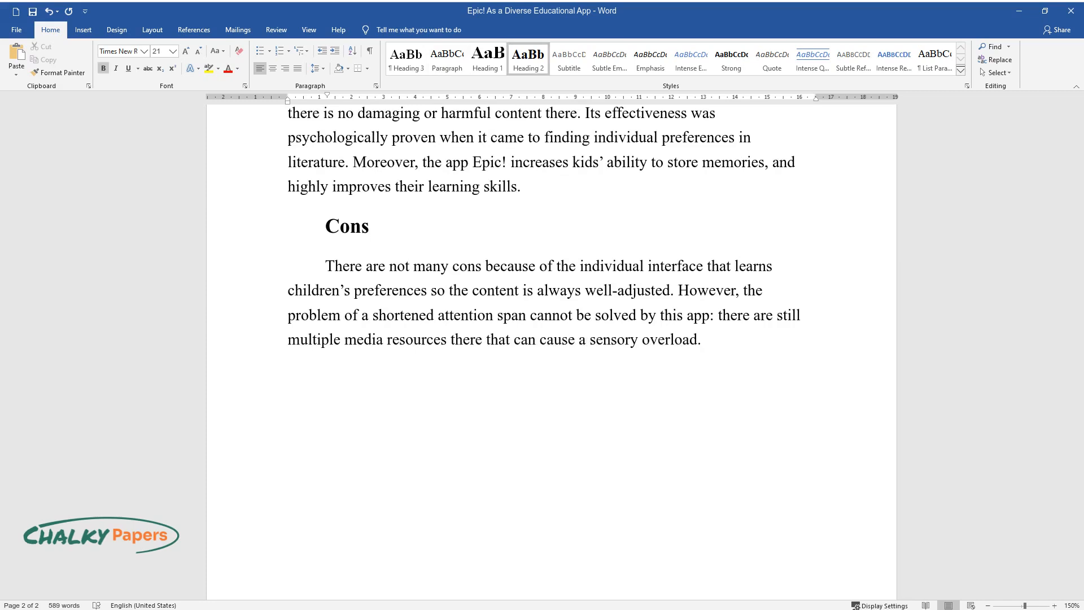
type("Conclusion")
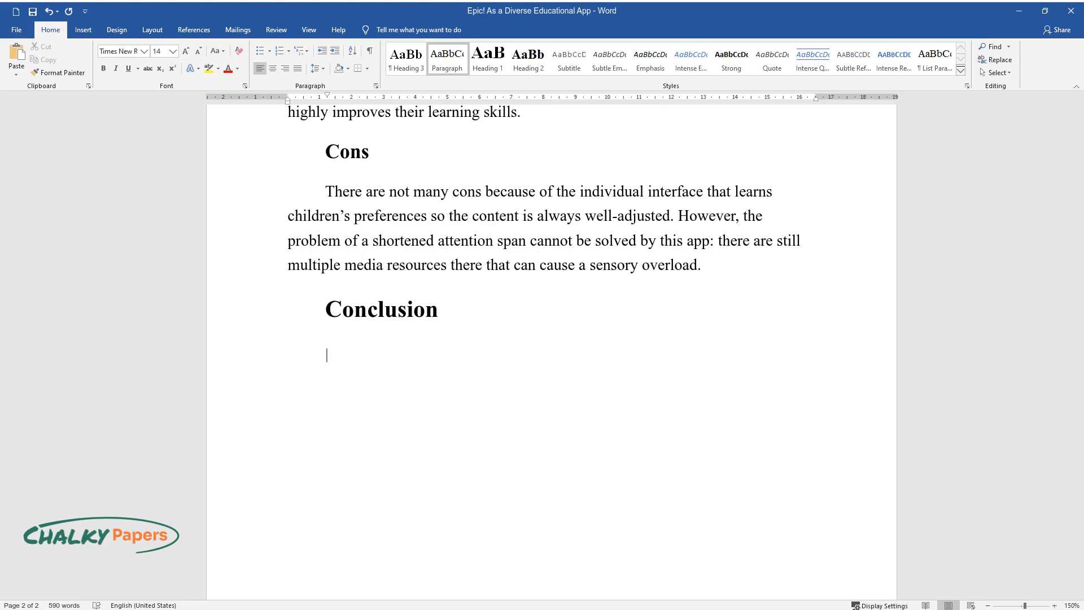
type("Epic! is a rather d")
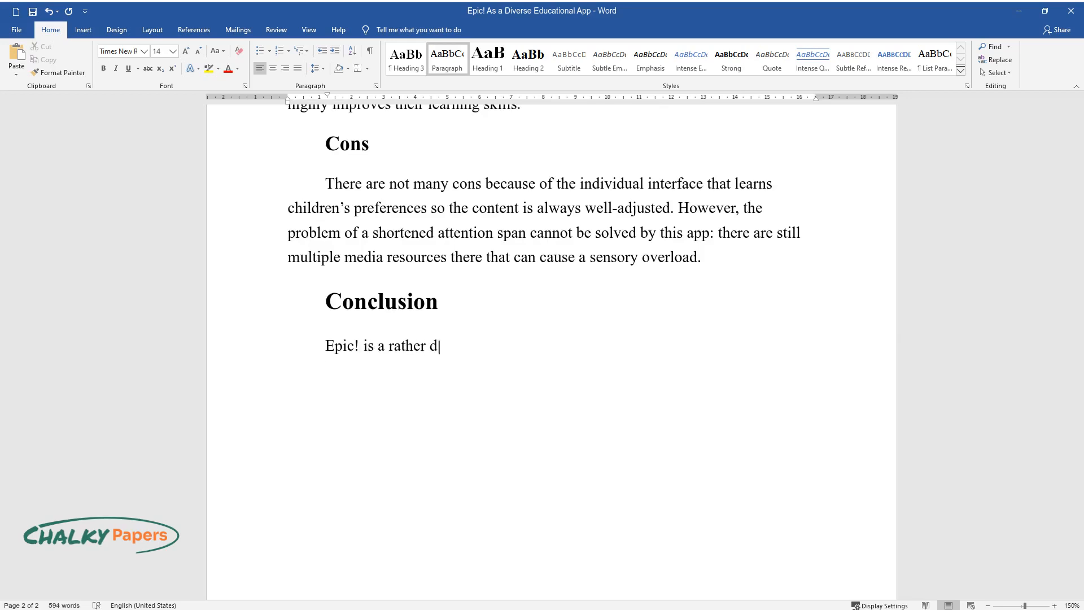
type("iverse educational app that includes various engaging and")
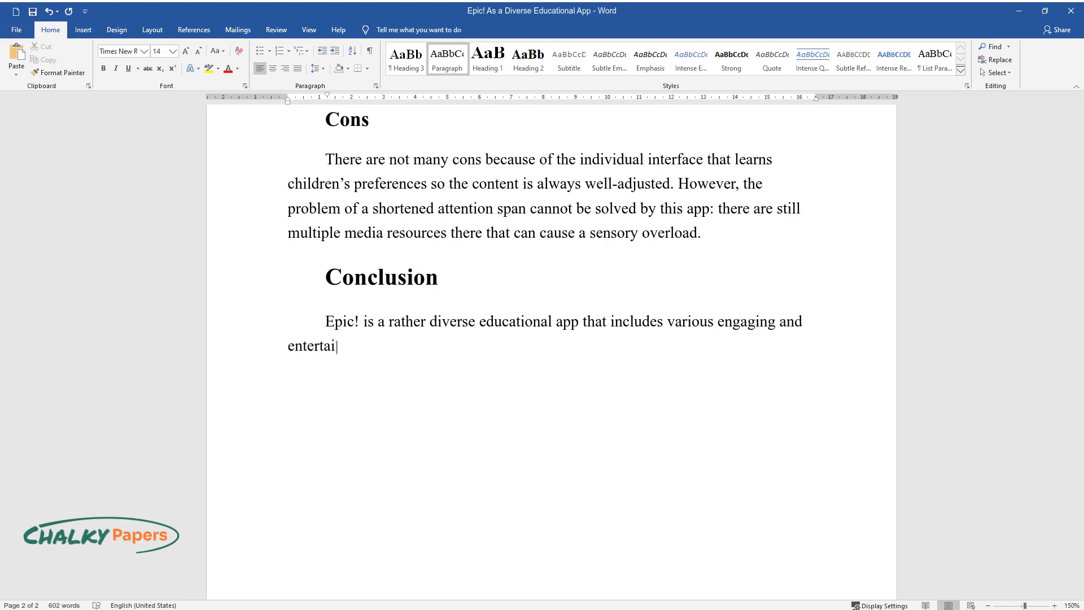
type("ning information and well-sorted")
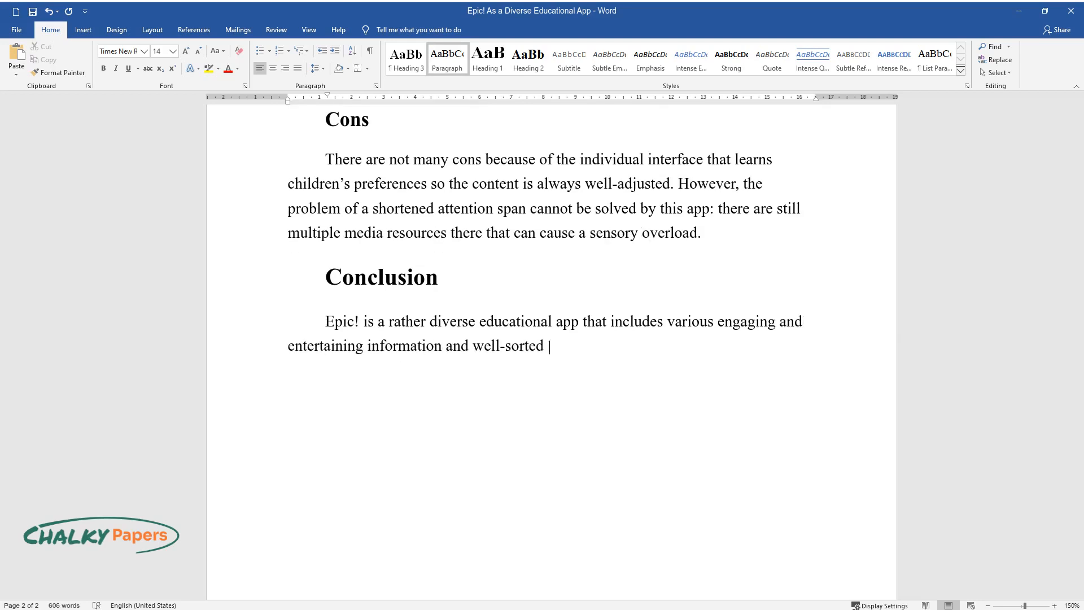
type("books for any of the child's needs,")
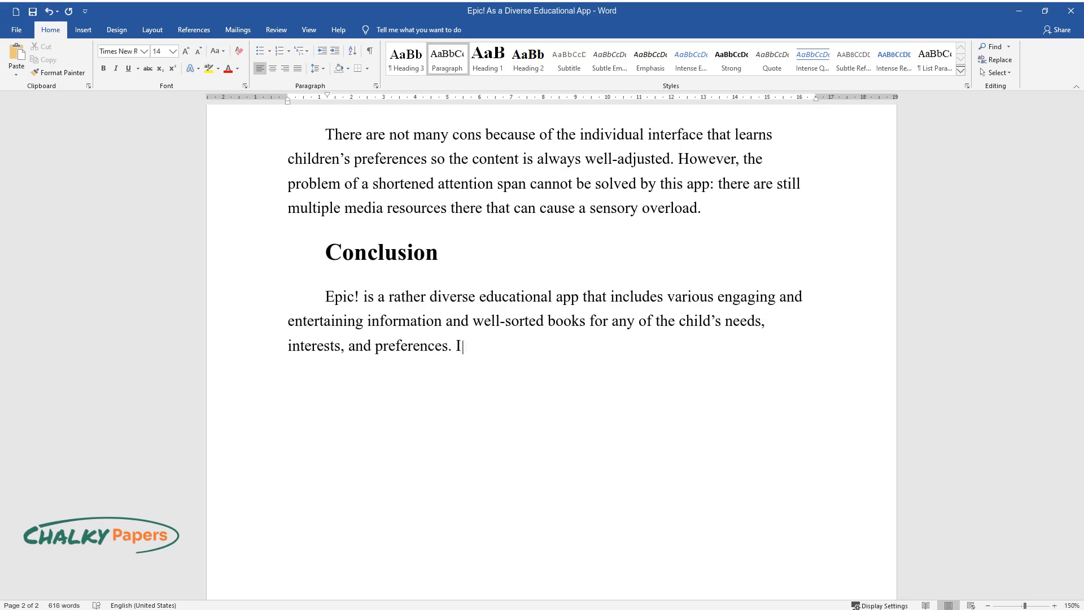
type("nteracting with this app can be helpful in and out of the")
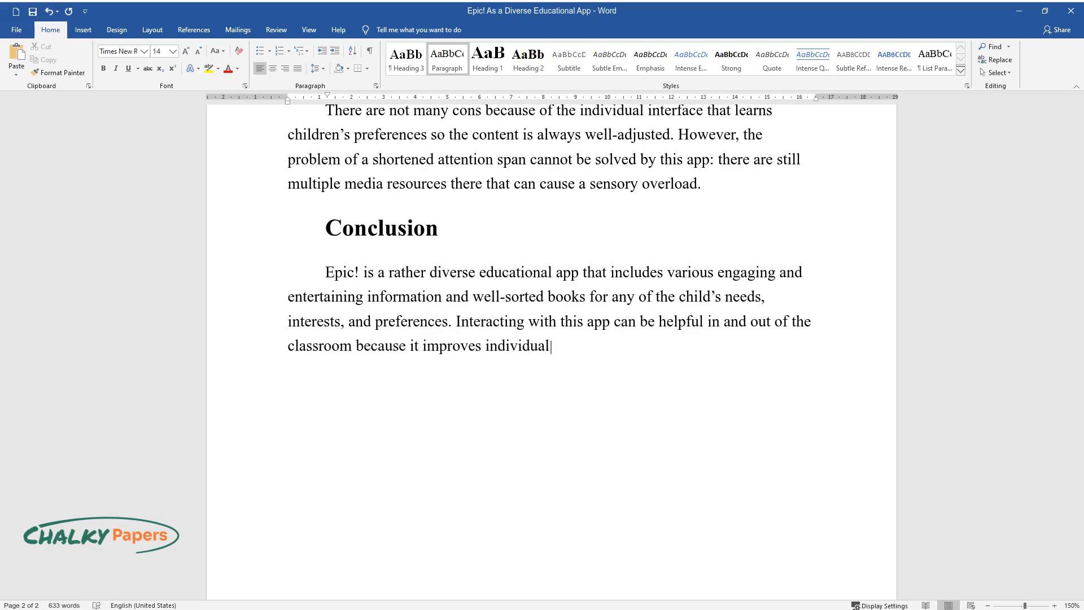
type("learning skills as well as allows")
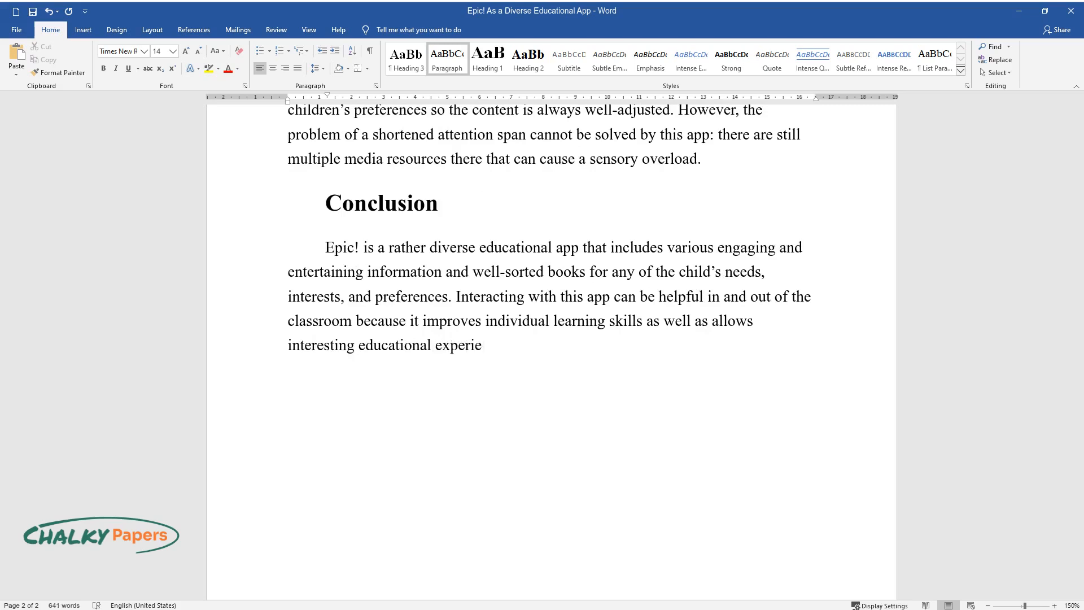
type("nces for large groups of students")
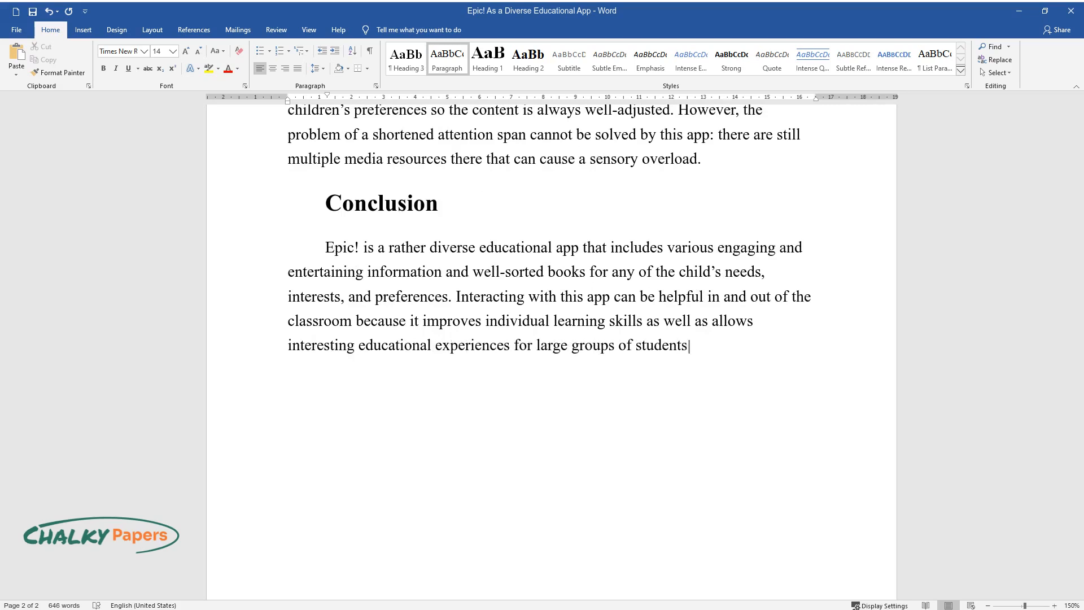